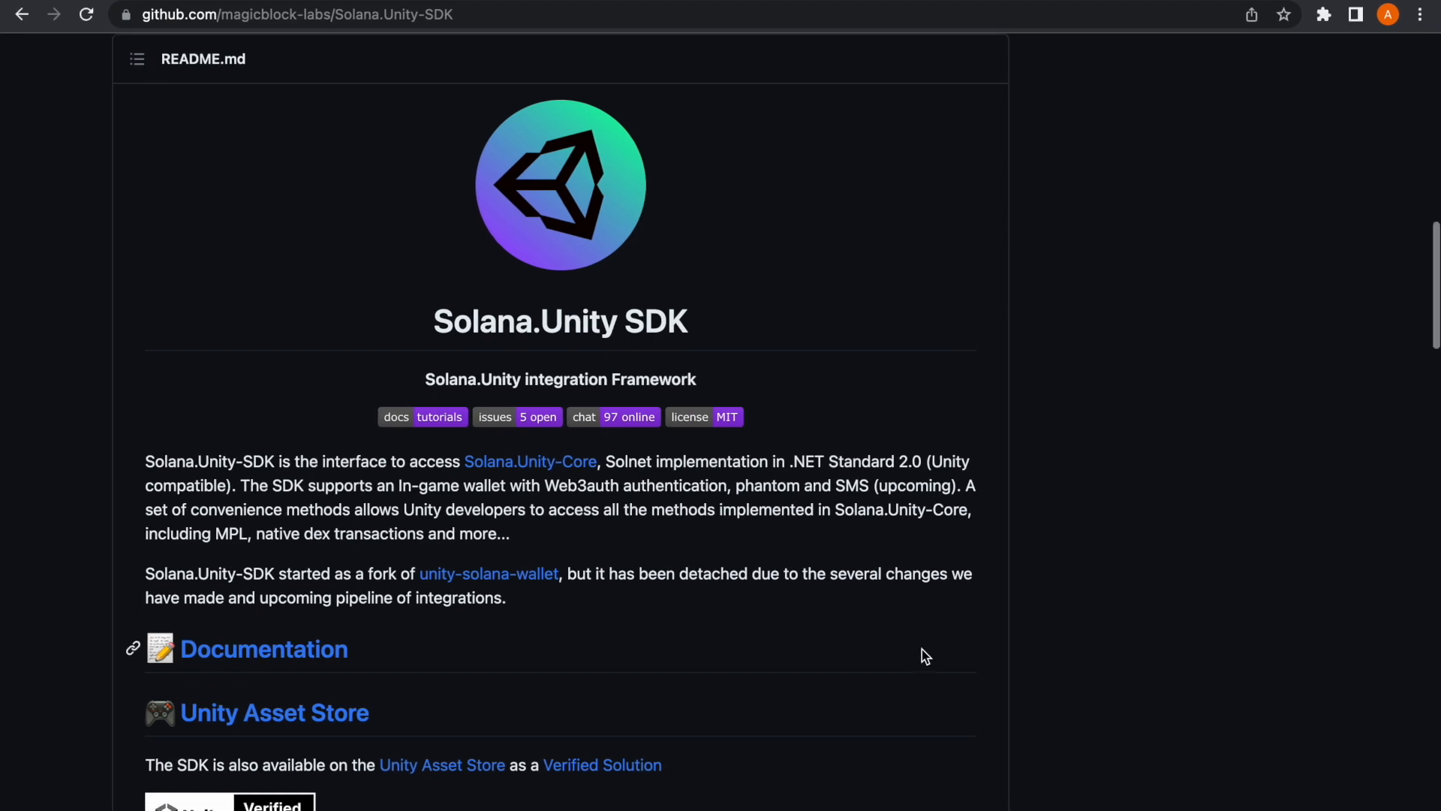
- Scroll the Solana.Unity SDK README toward its Unity Asset Store link
{"action": "scroll", "scroll_direction": "down", "scroll_amount": 3}
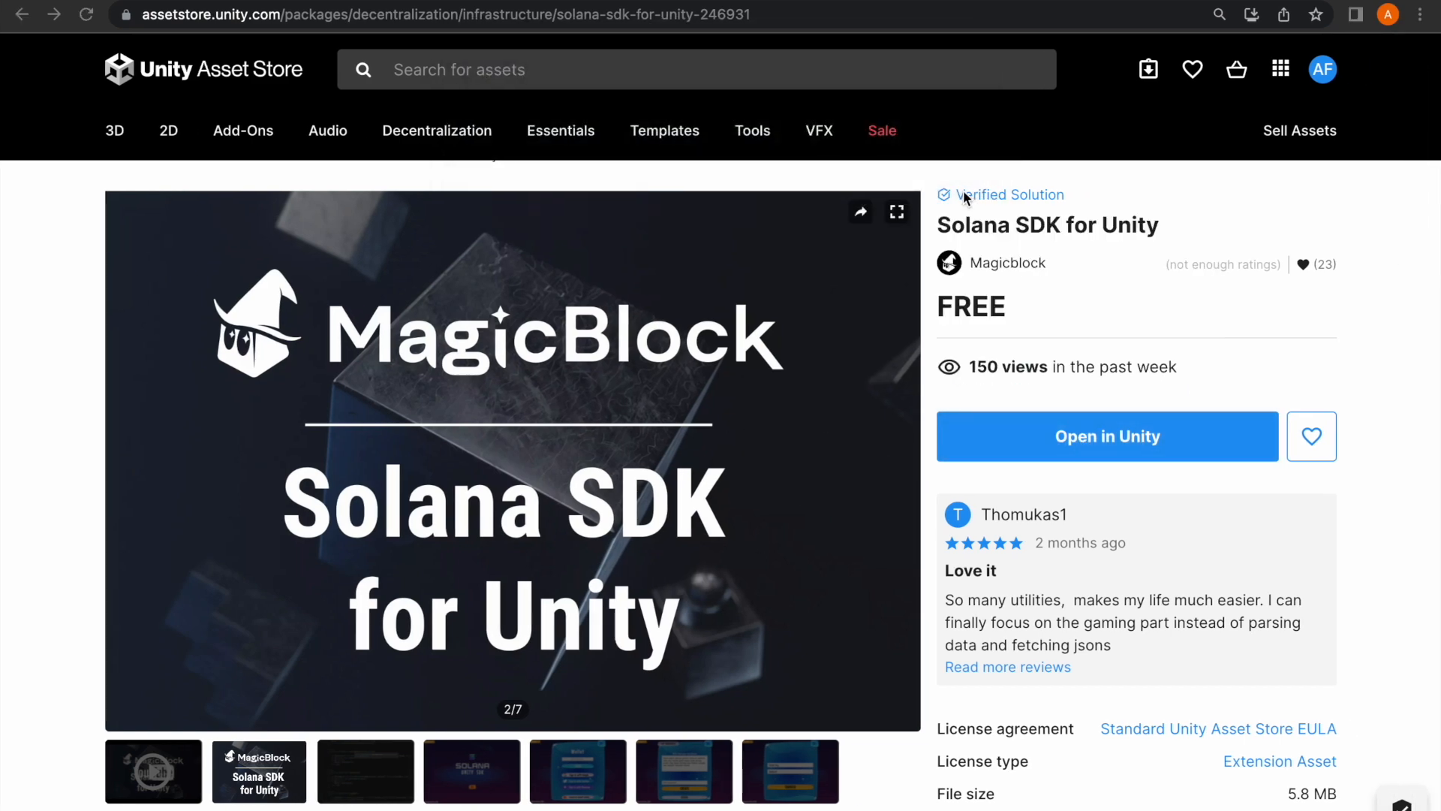
- Preview the Solana SDK for Unity import files, then copy the repo's HTTPS clone URL on GitHub
{"action": "left_click", "coordinate": [1106, 435]}
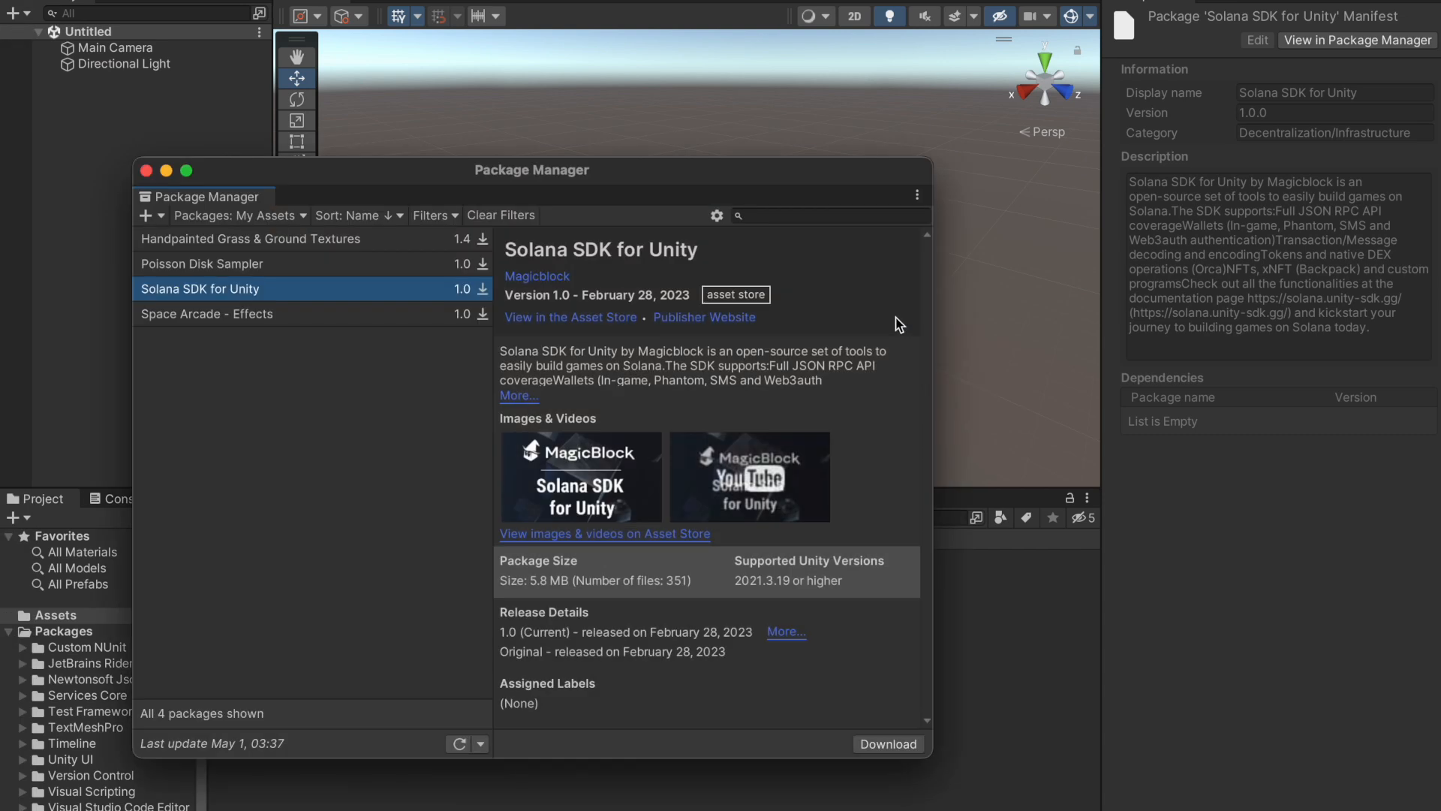
{"action": "left_click", "coordinate": [886, 743]}
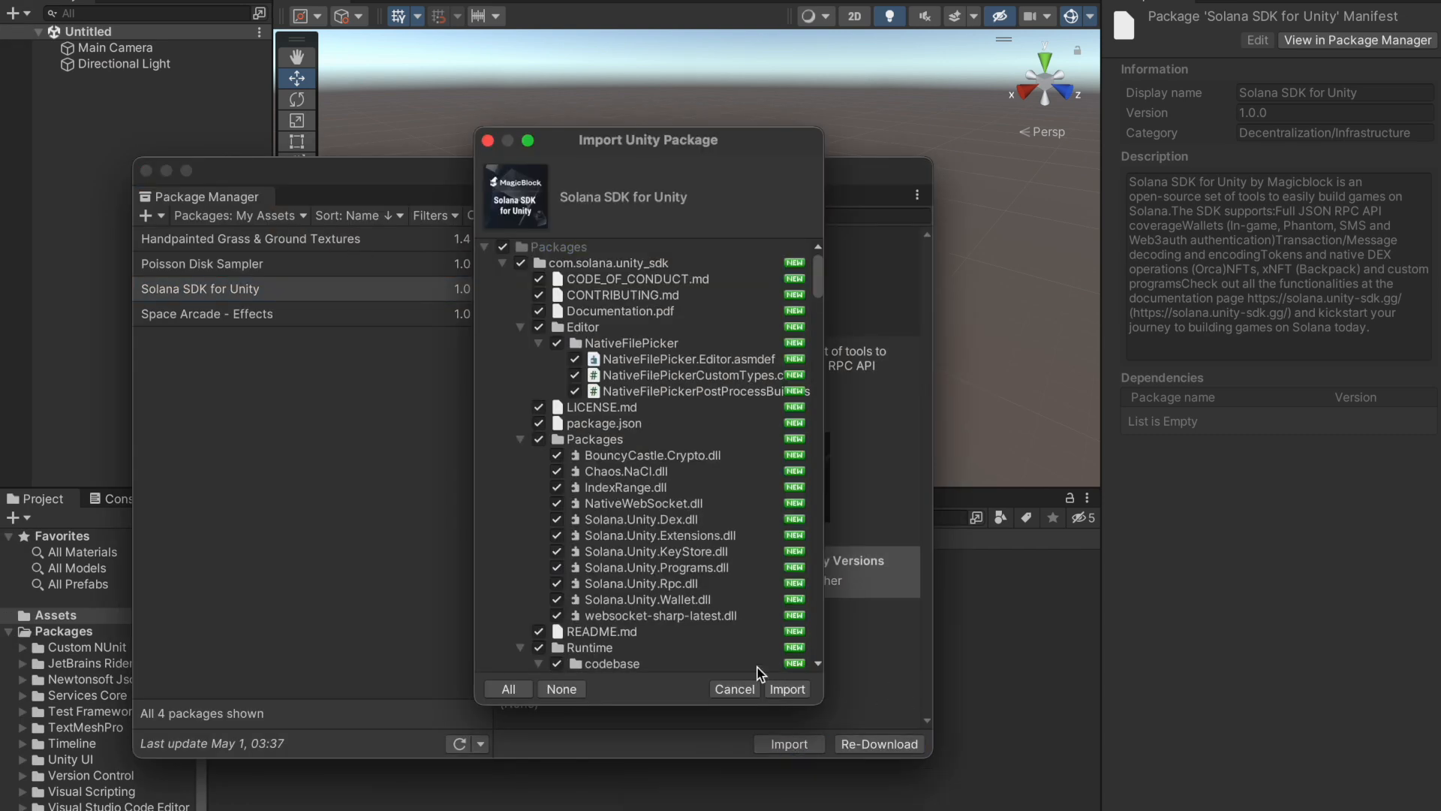
{"action": "left_click", "coordinate": [785, 690]}
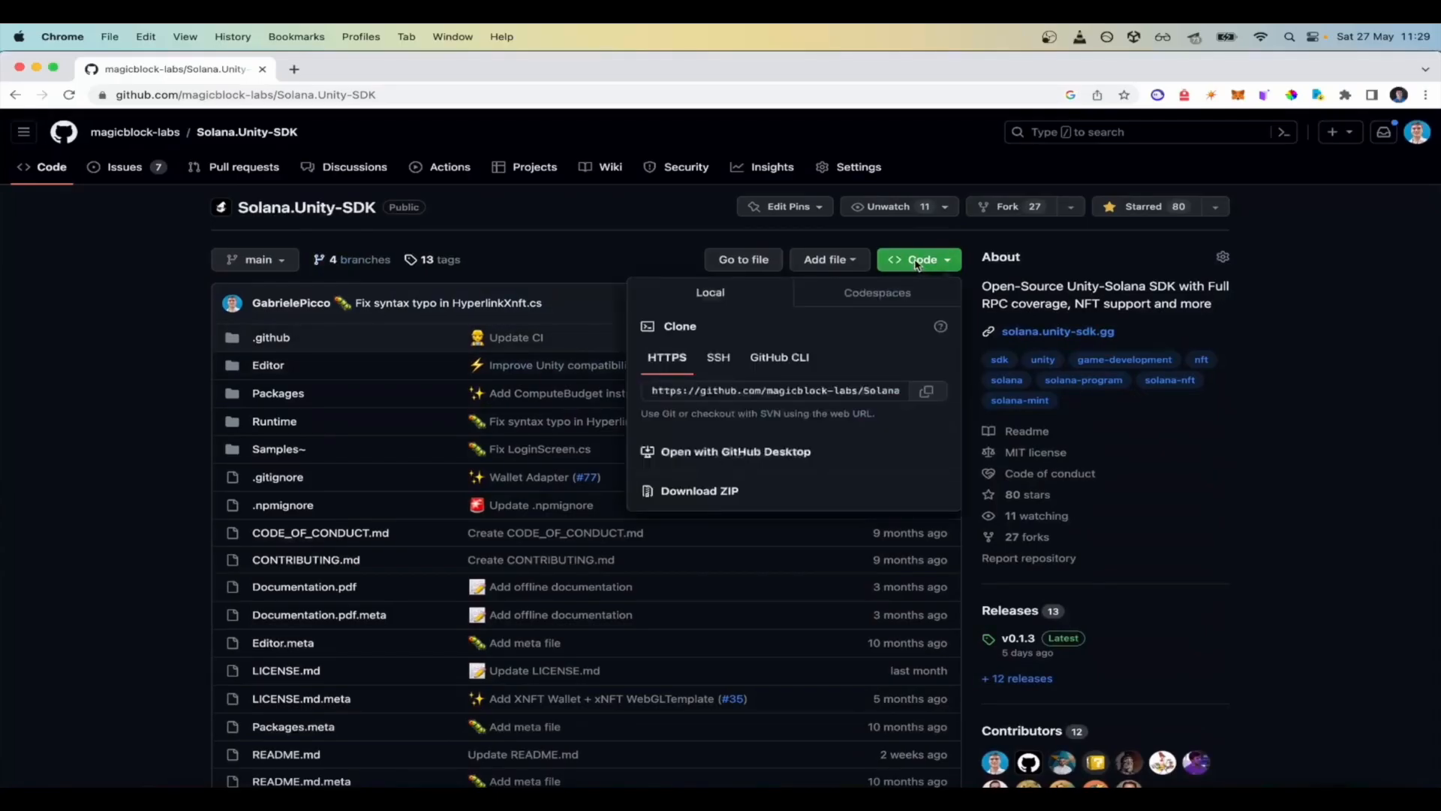
{"action": "left_click", "coordinate": [917, 260]}
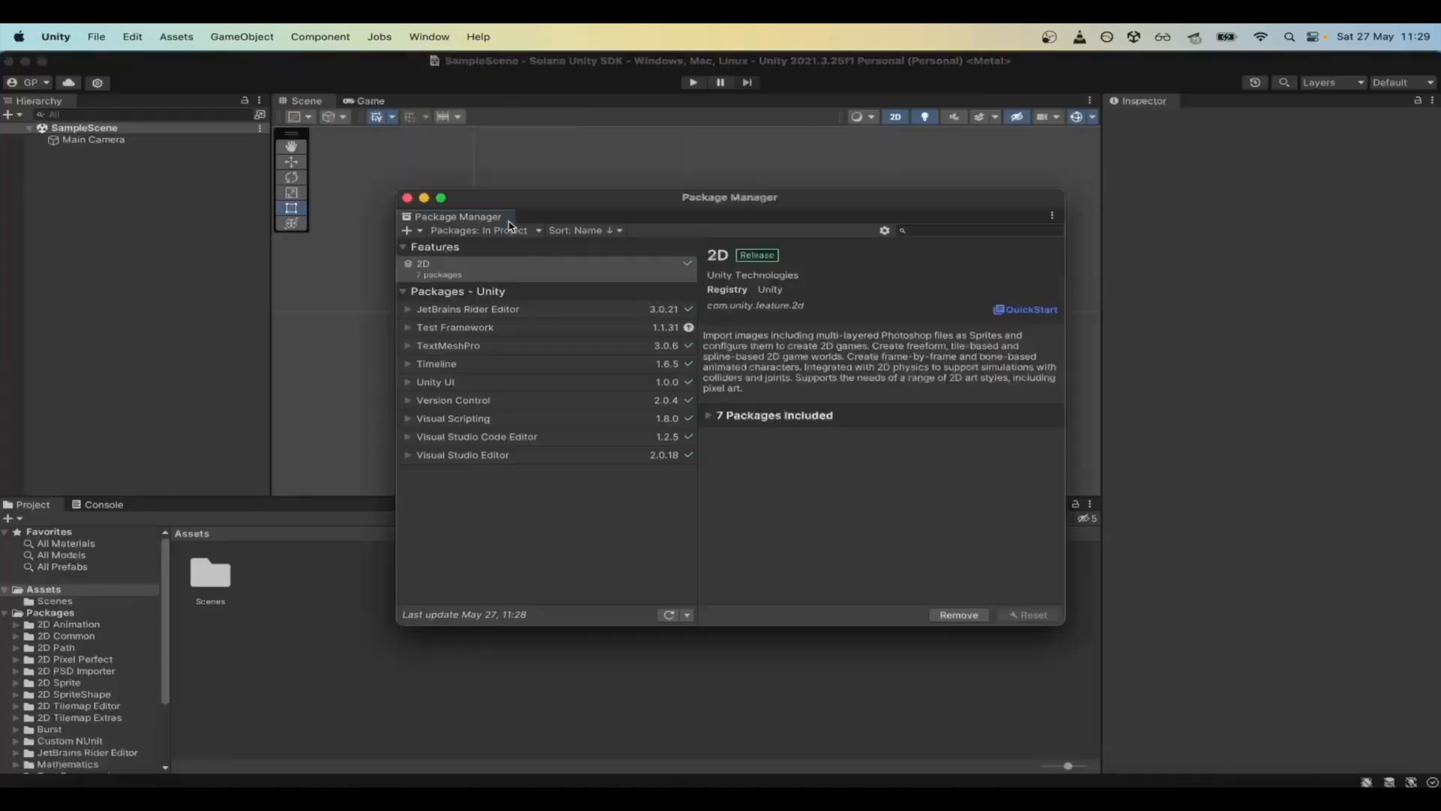
- Install Solana SDK 0.1.3 from its GitHub git URL via Package Manager, then close the window
{"action": "left_click", "coordinate": [407, 230]}
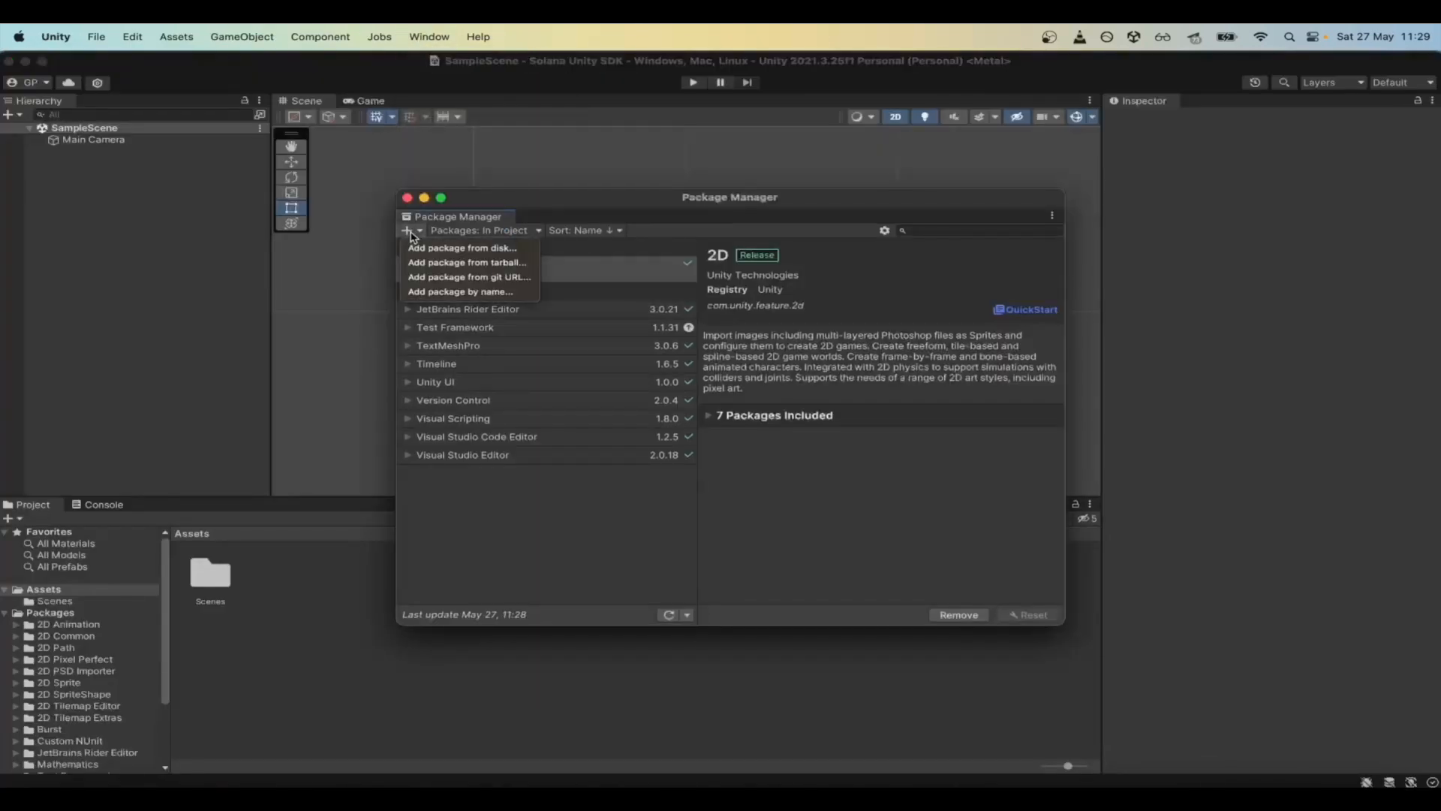
{"action": "left_click", "coordinate": [468, 276]}
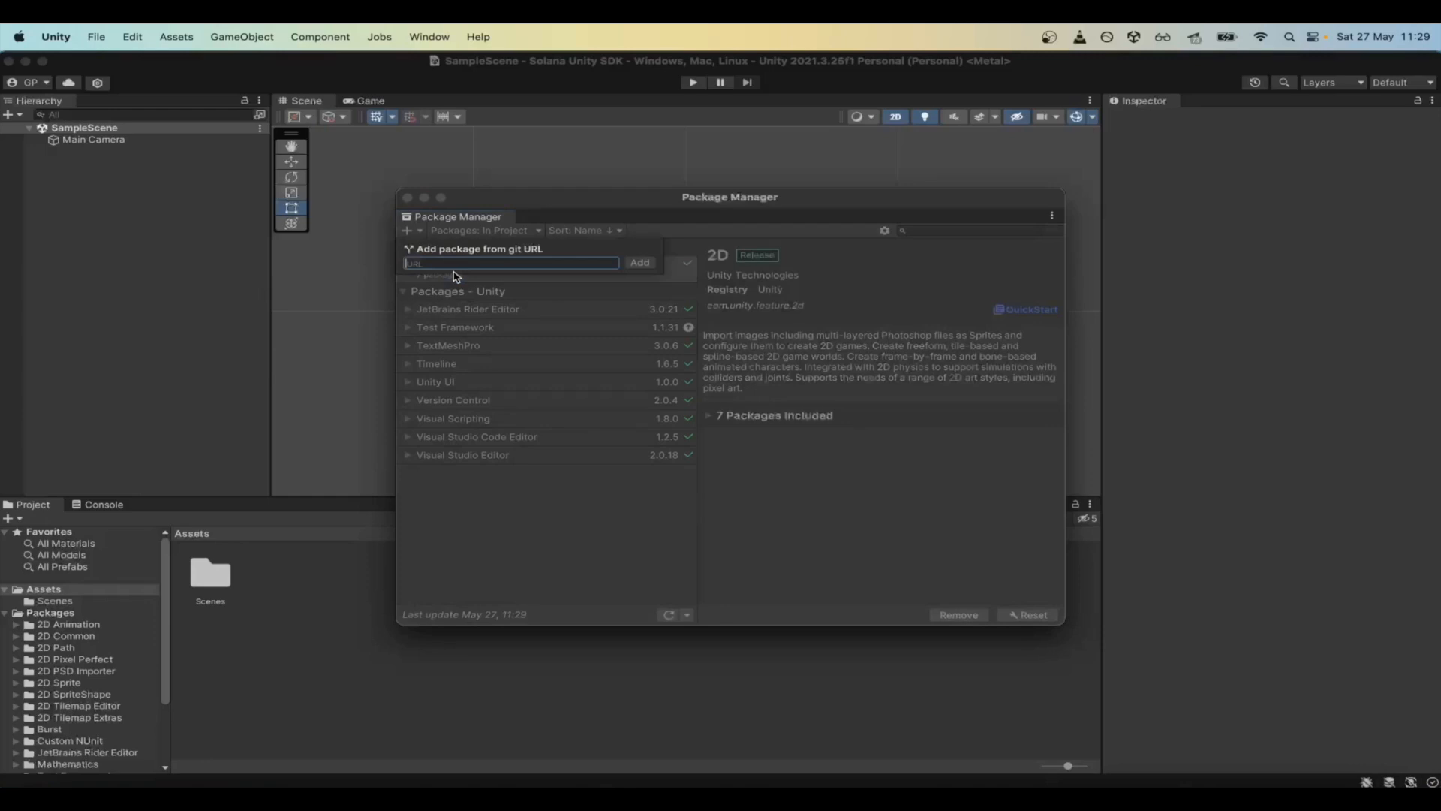
{"action": "left_click", "coordinate": [640, 261]}
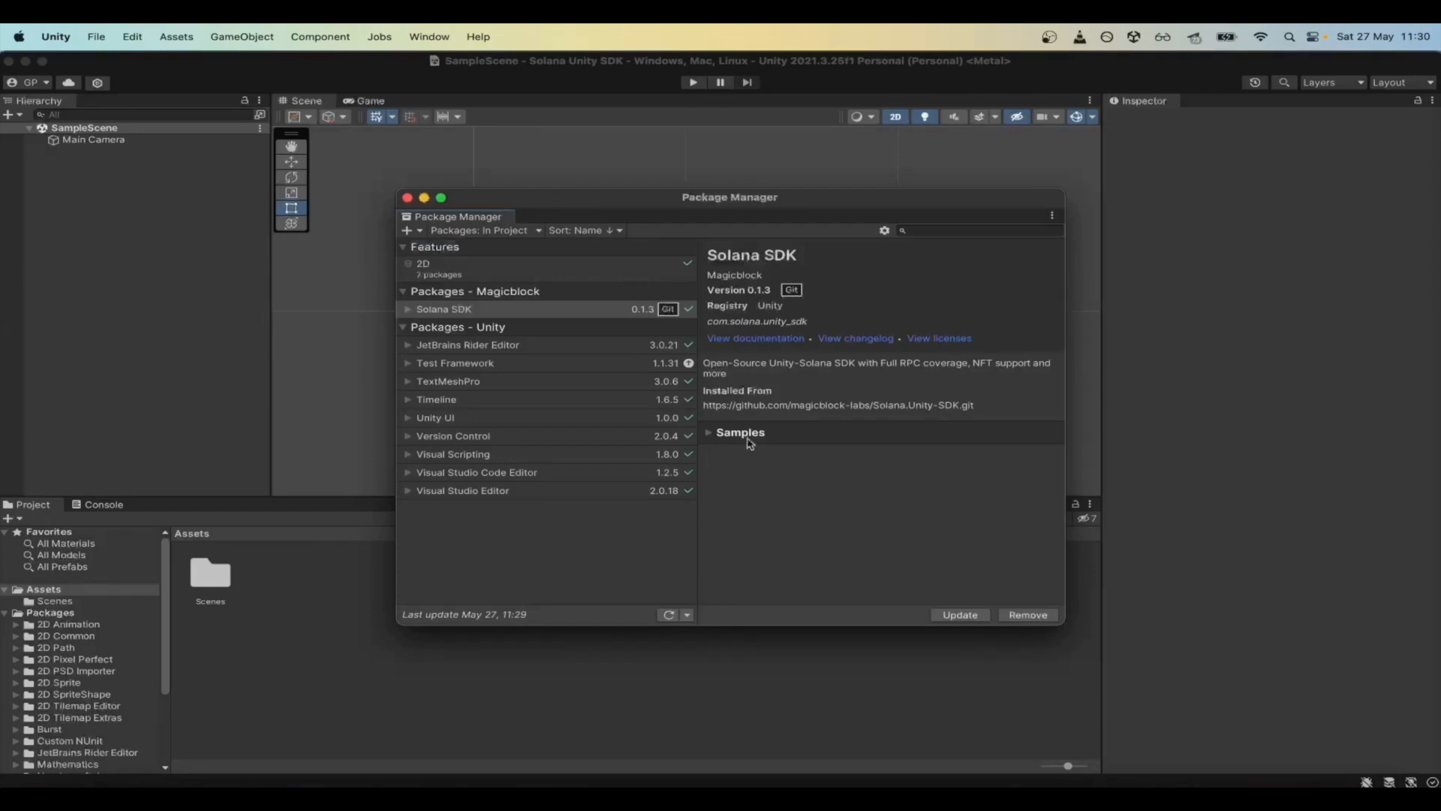
{"action": "left_click", "coordinate": [740, 433]}
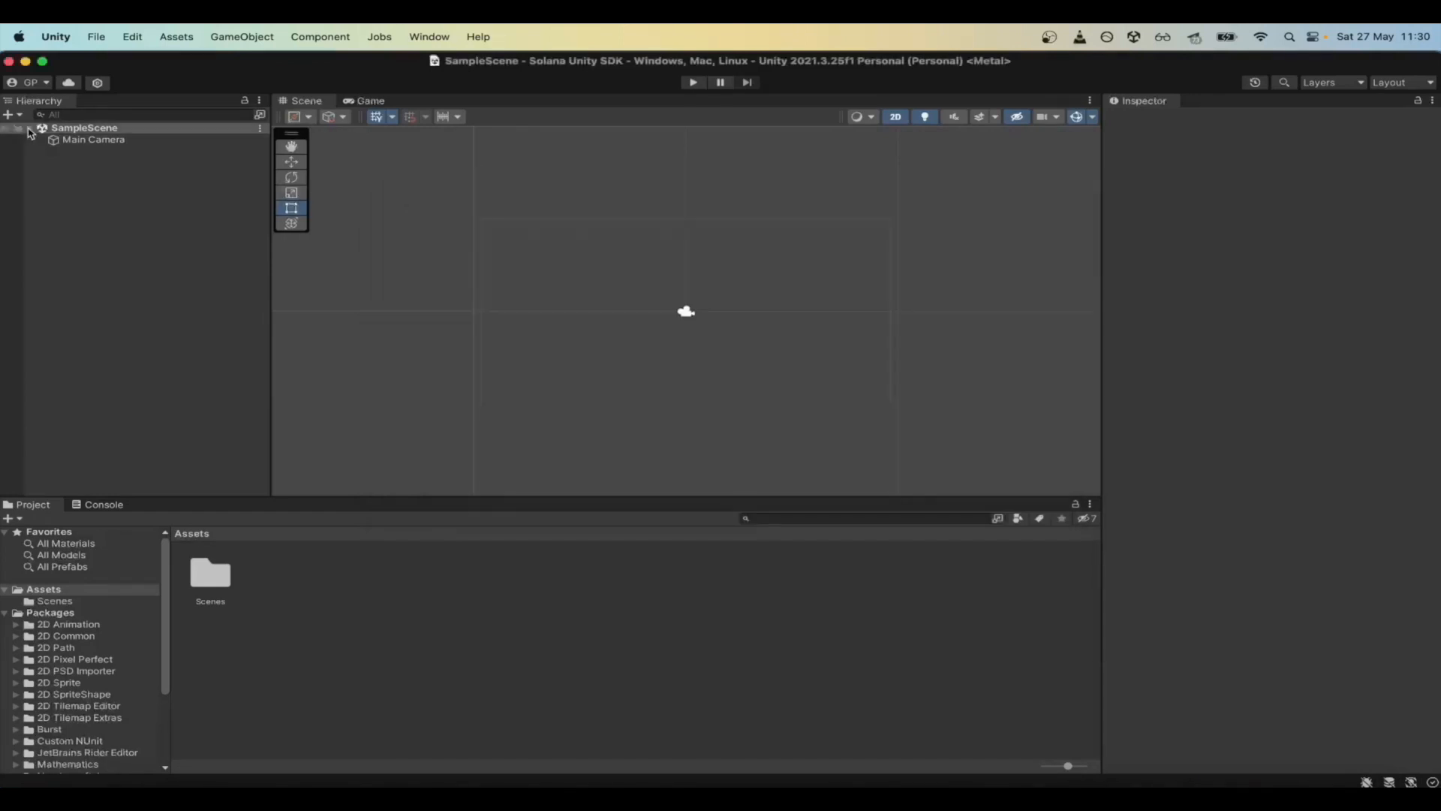
- Add a UI Canvas to the scene and a Button - TextMeshPro inside it, importing TMP Essentials
{"action": "left_click", "coordinate": [241, 36]}
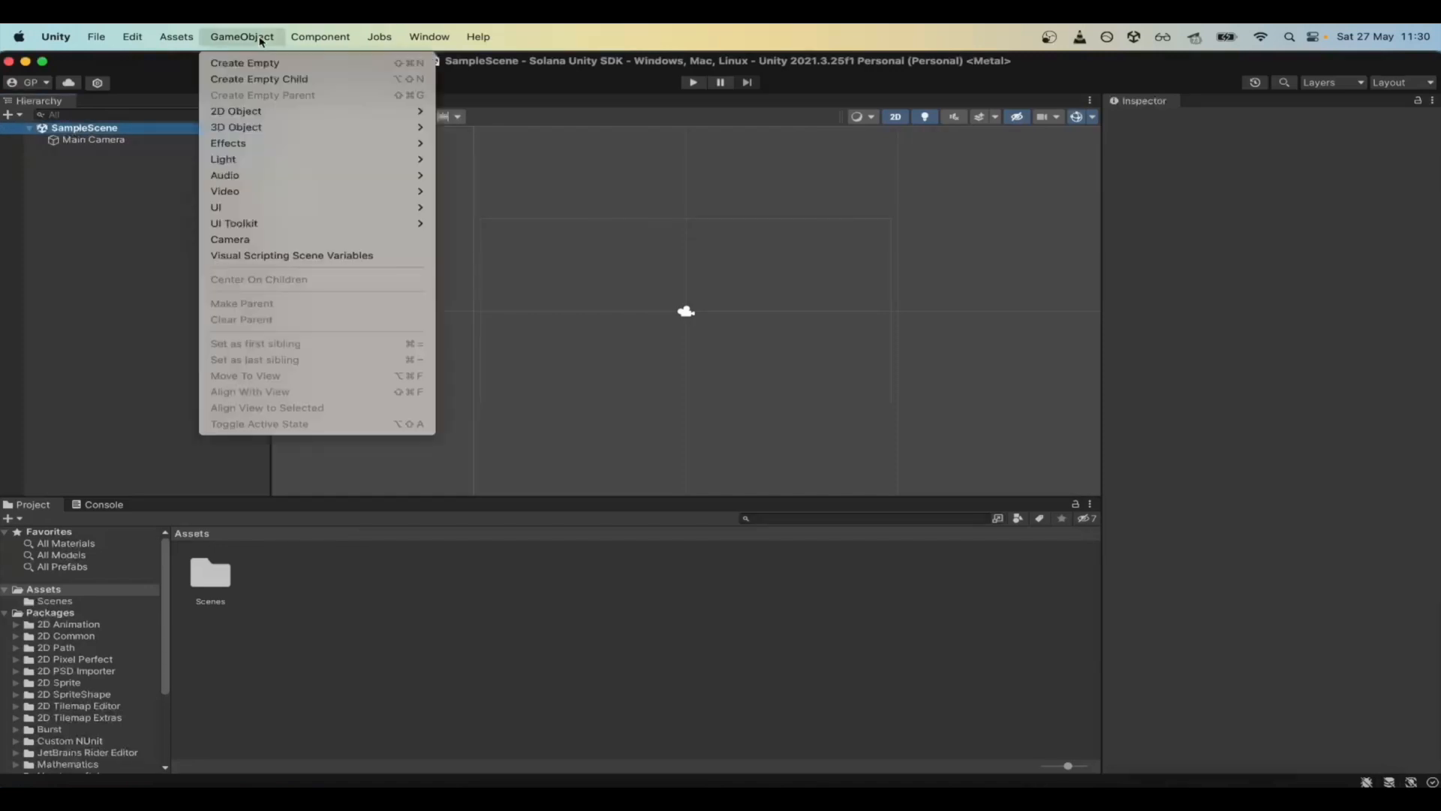
{"action": "mouse_move", "coordinate": [216, 207]}
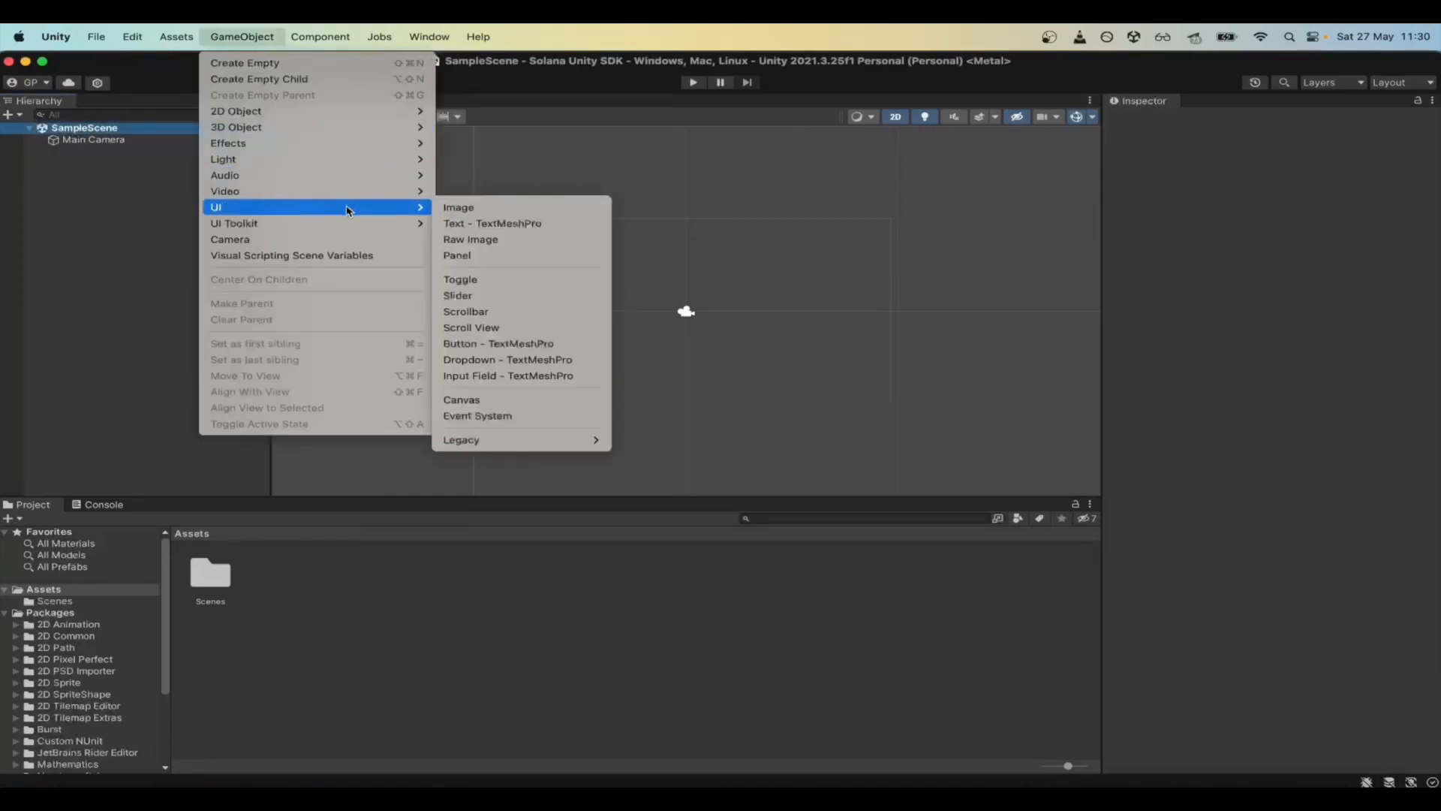
{"action": "mouse_move", "coordinate": [519, 400]}
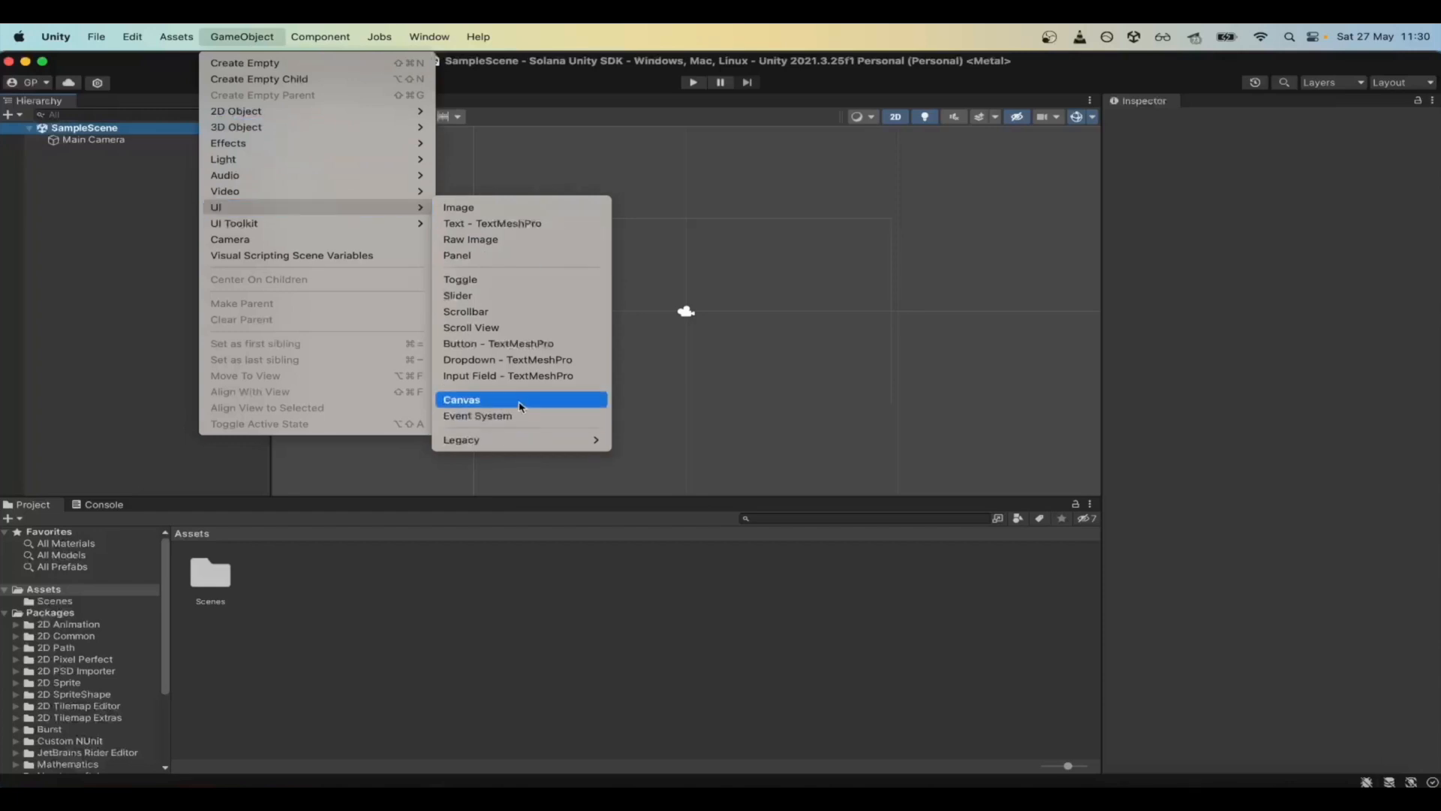
{"action": "left_click", "coordinate": [461, 400]}
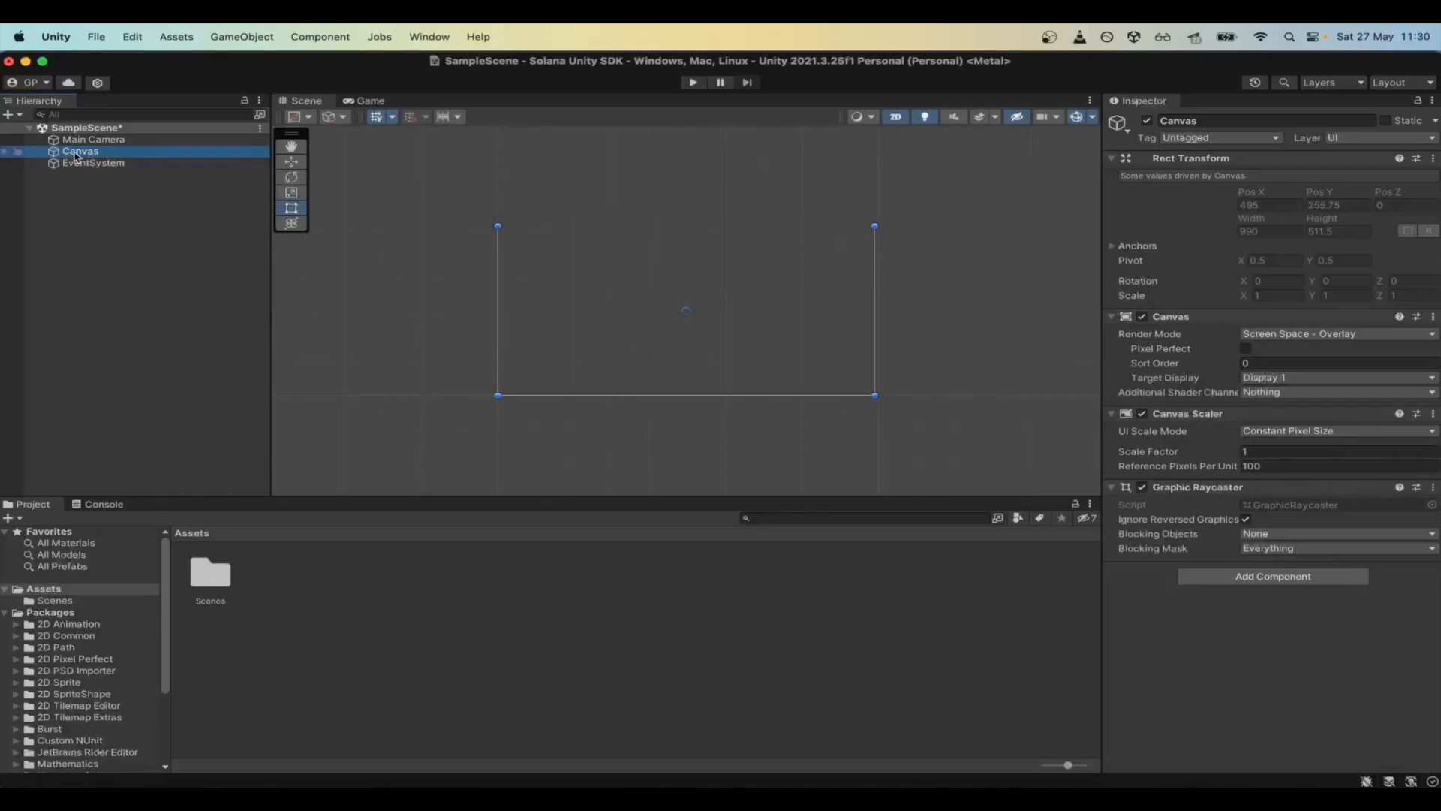
{"action": "right_click", "coordinate": [80, 150]}
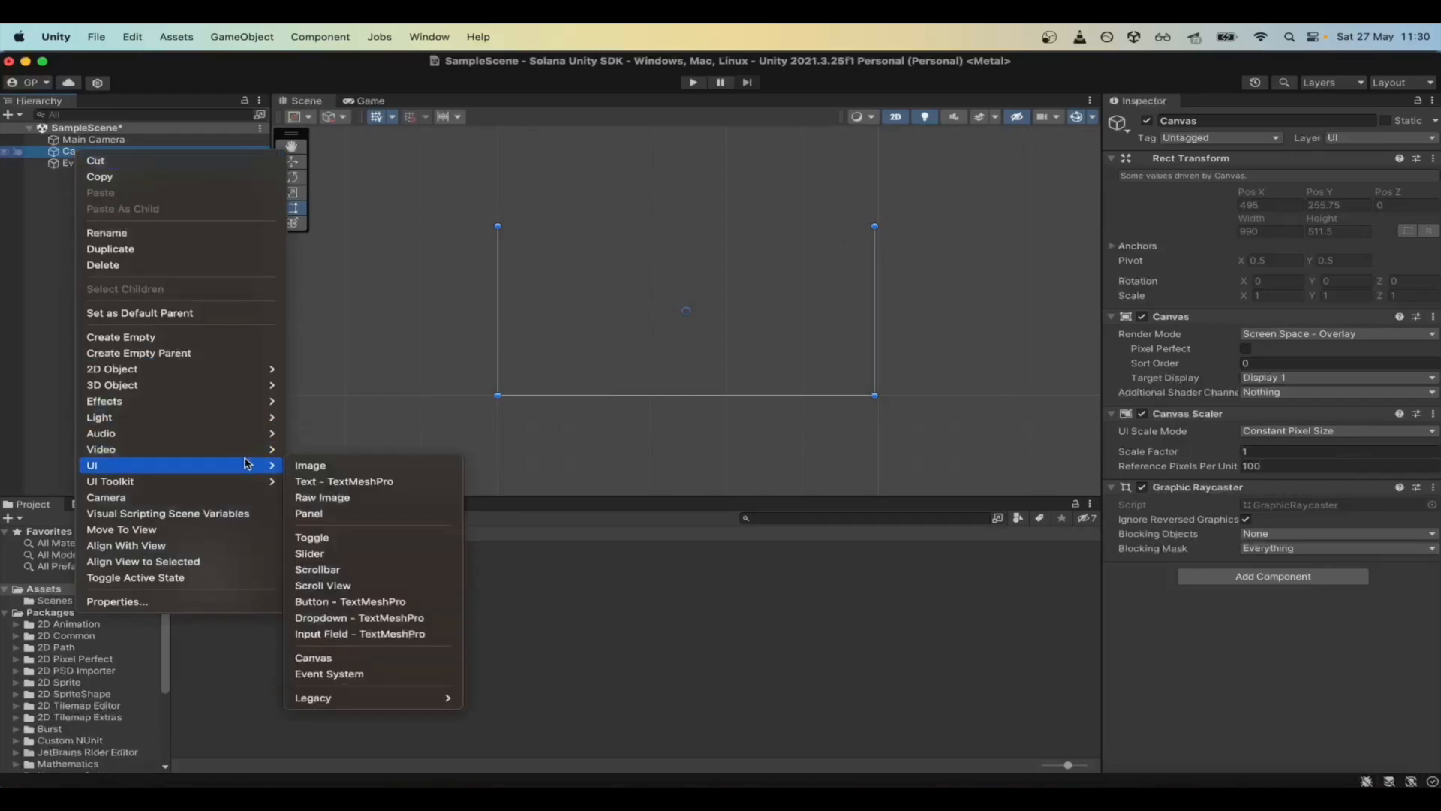
{"action": "left_click", "coordinate": [350, 600]}
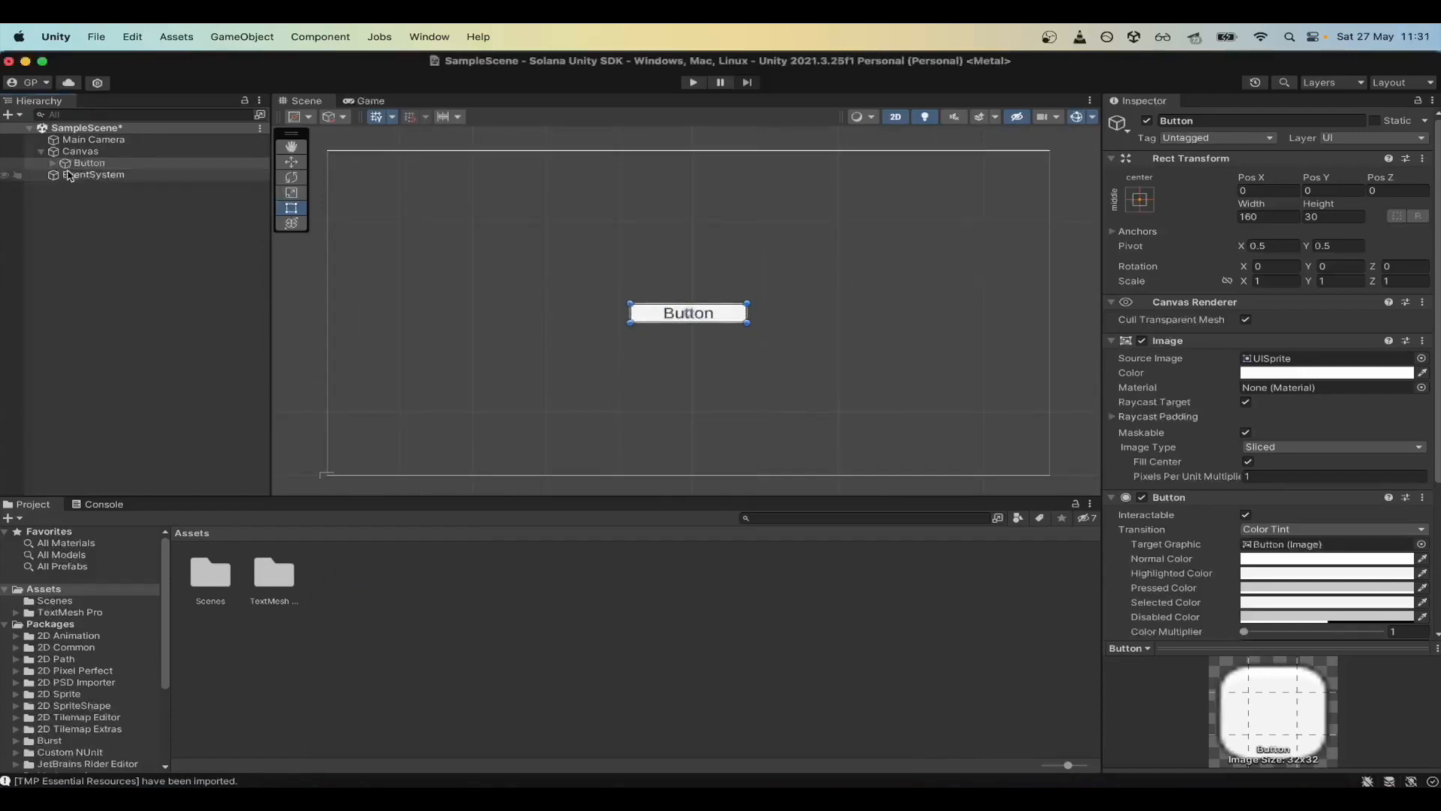
- Create an empty object named Solana and add the Web3 component to it
{"action": "left_click", "coordinate": [240, 37]}
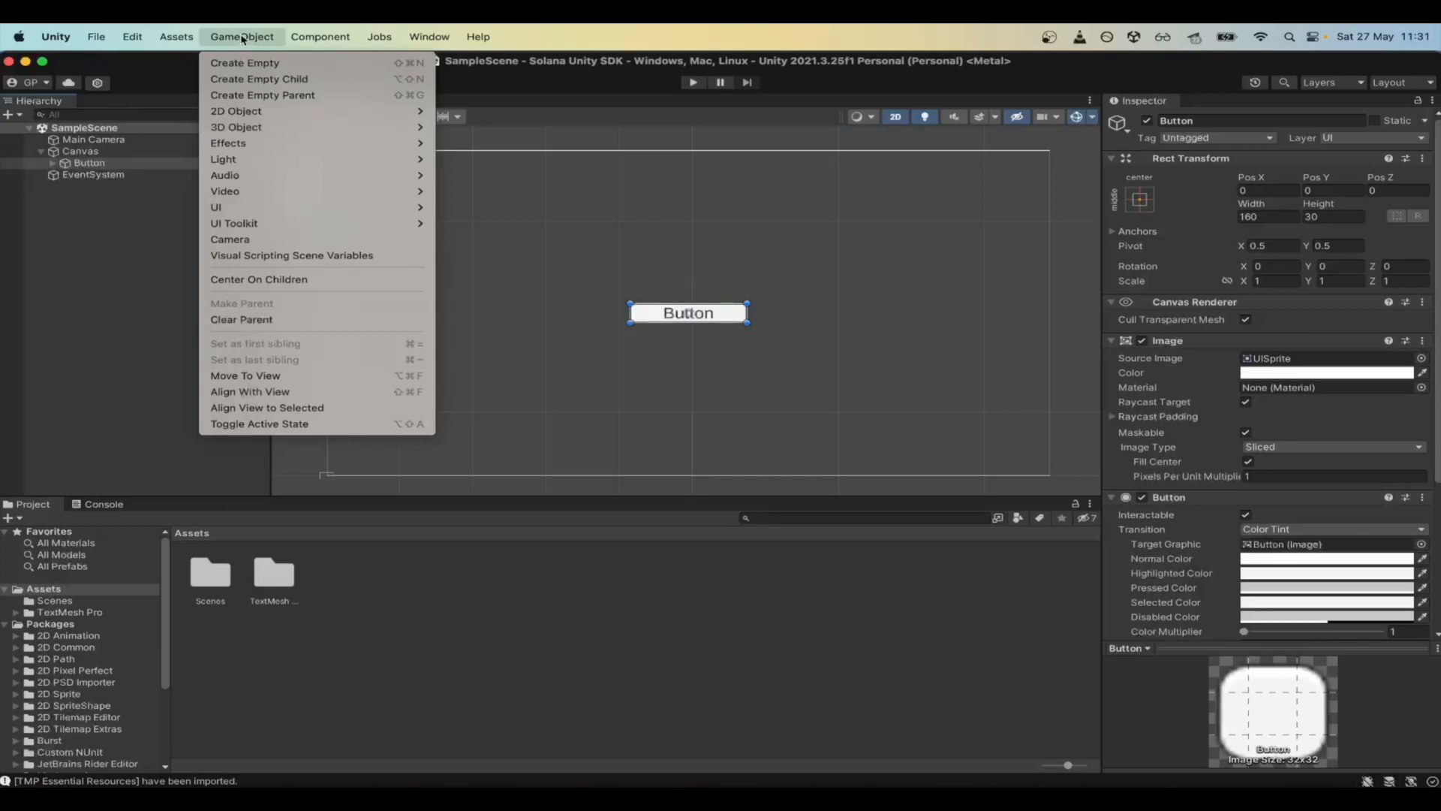
{"action": "left_click", "coordinate": [245, 63]}
{"action": "type", "text": "S"}
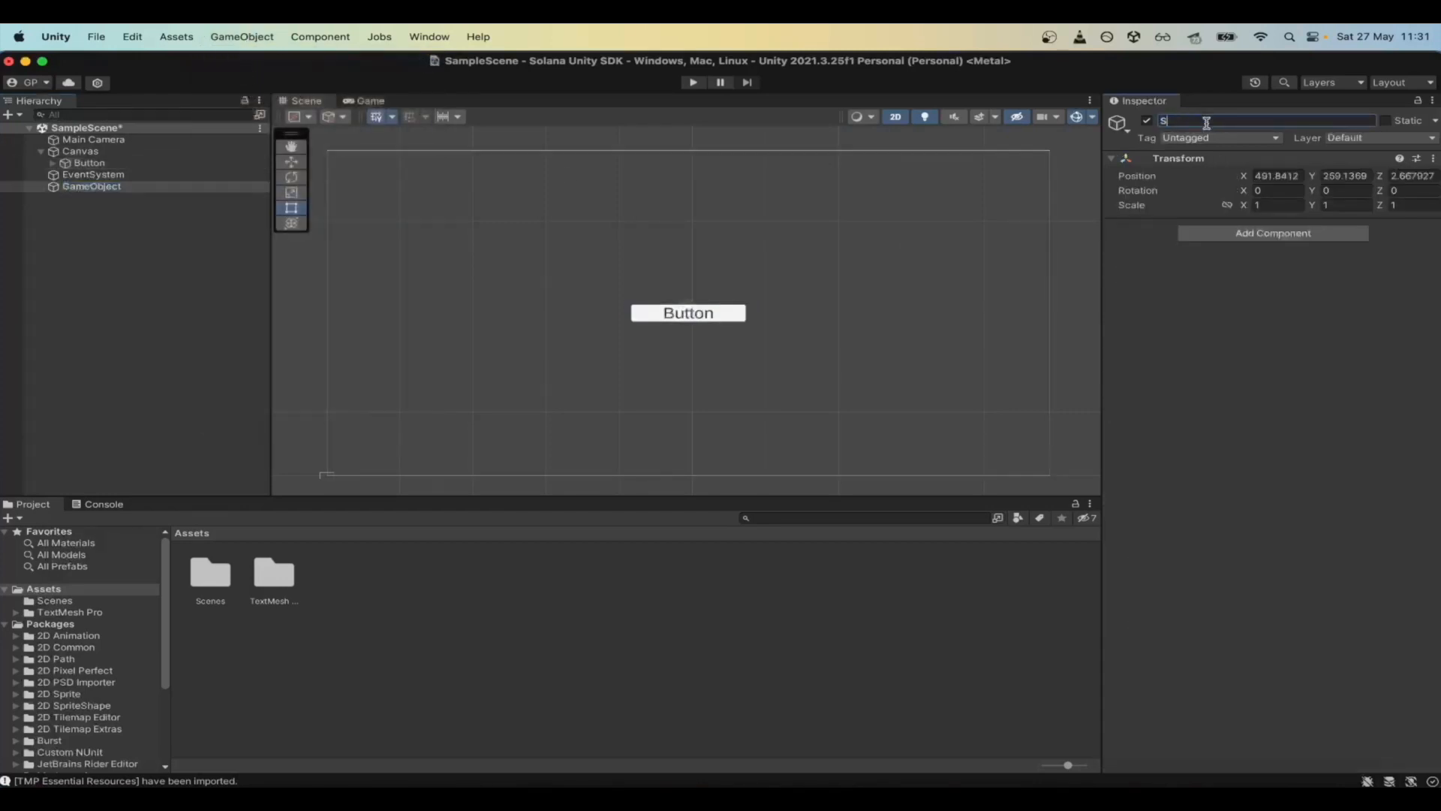
{"action": "left_click", "coordinate": [1272, 232]}
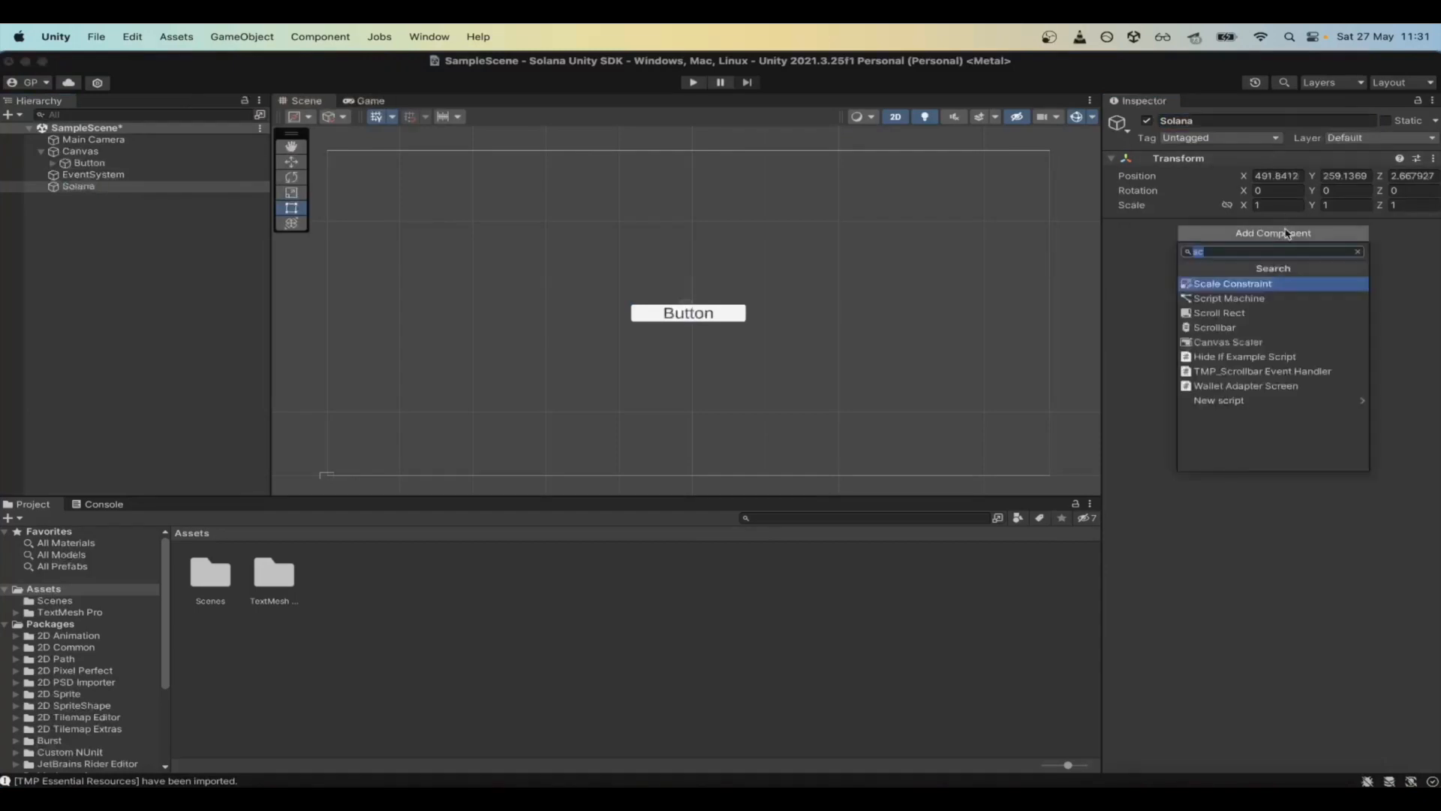
{"action": "type", "text": "web"}
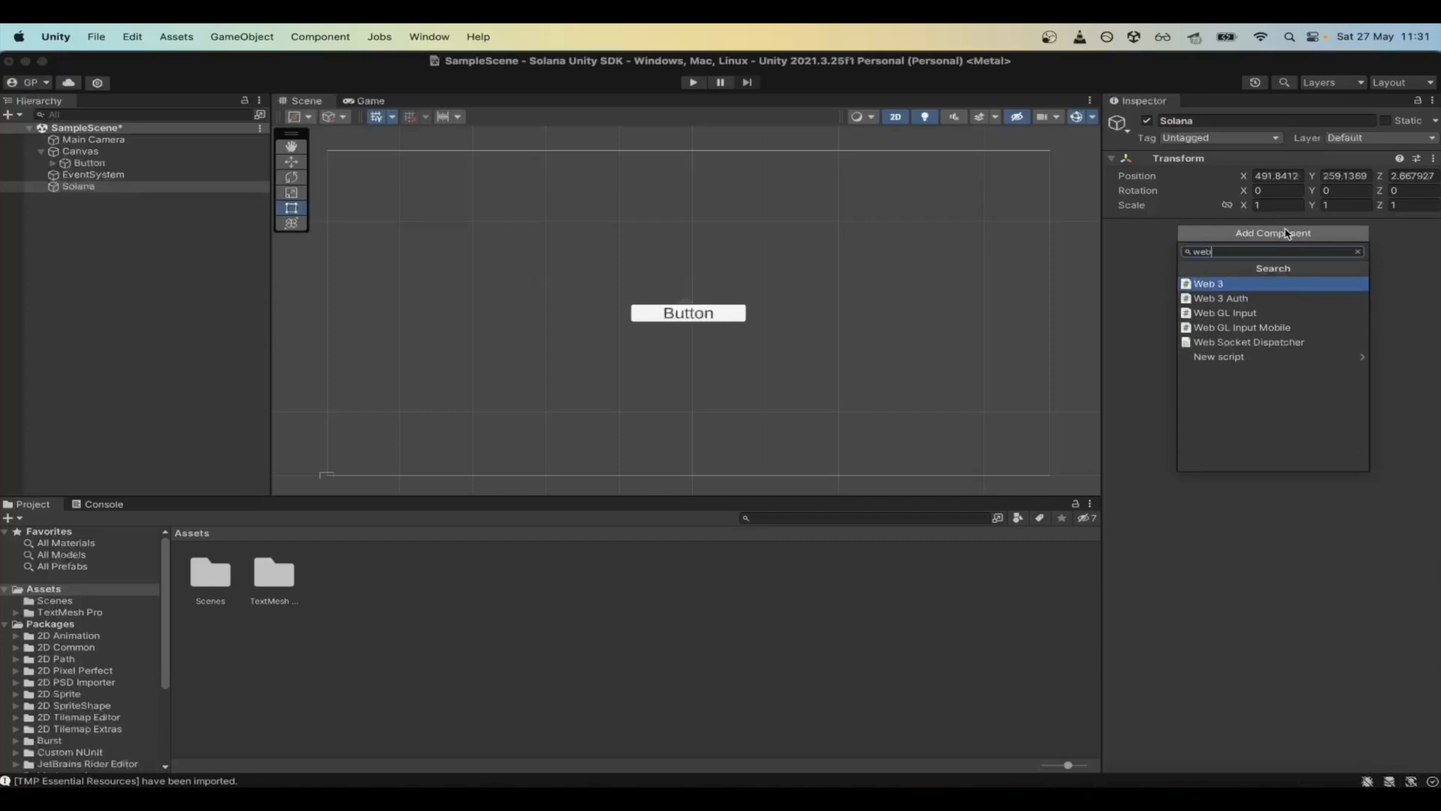
{"action": "left_click", "coordinate": [1209, 284]}
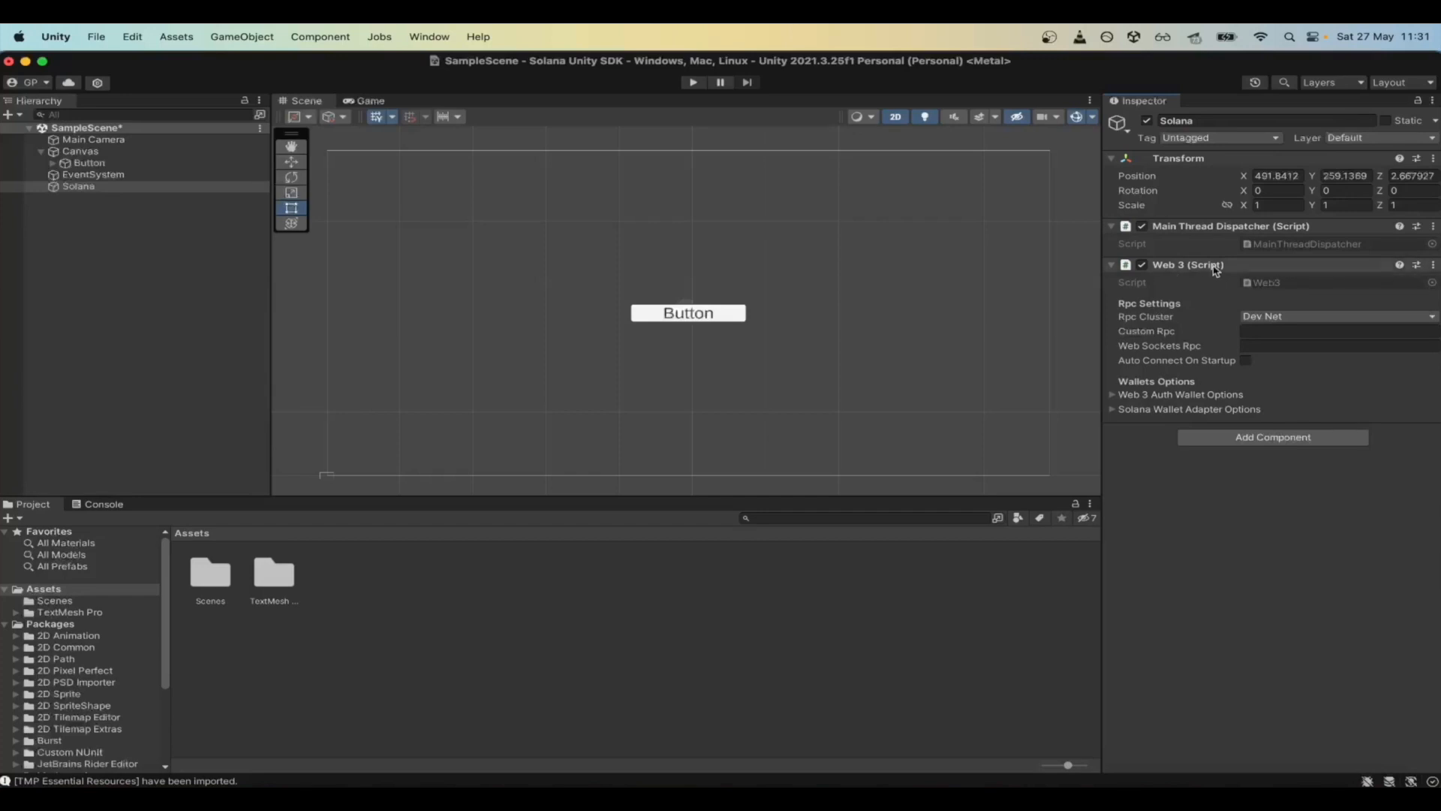
{"action": "mouse_move", "coordinate": [1156, 318]}
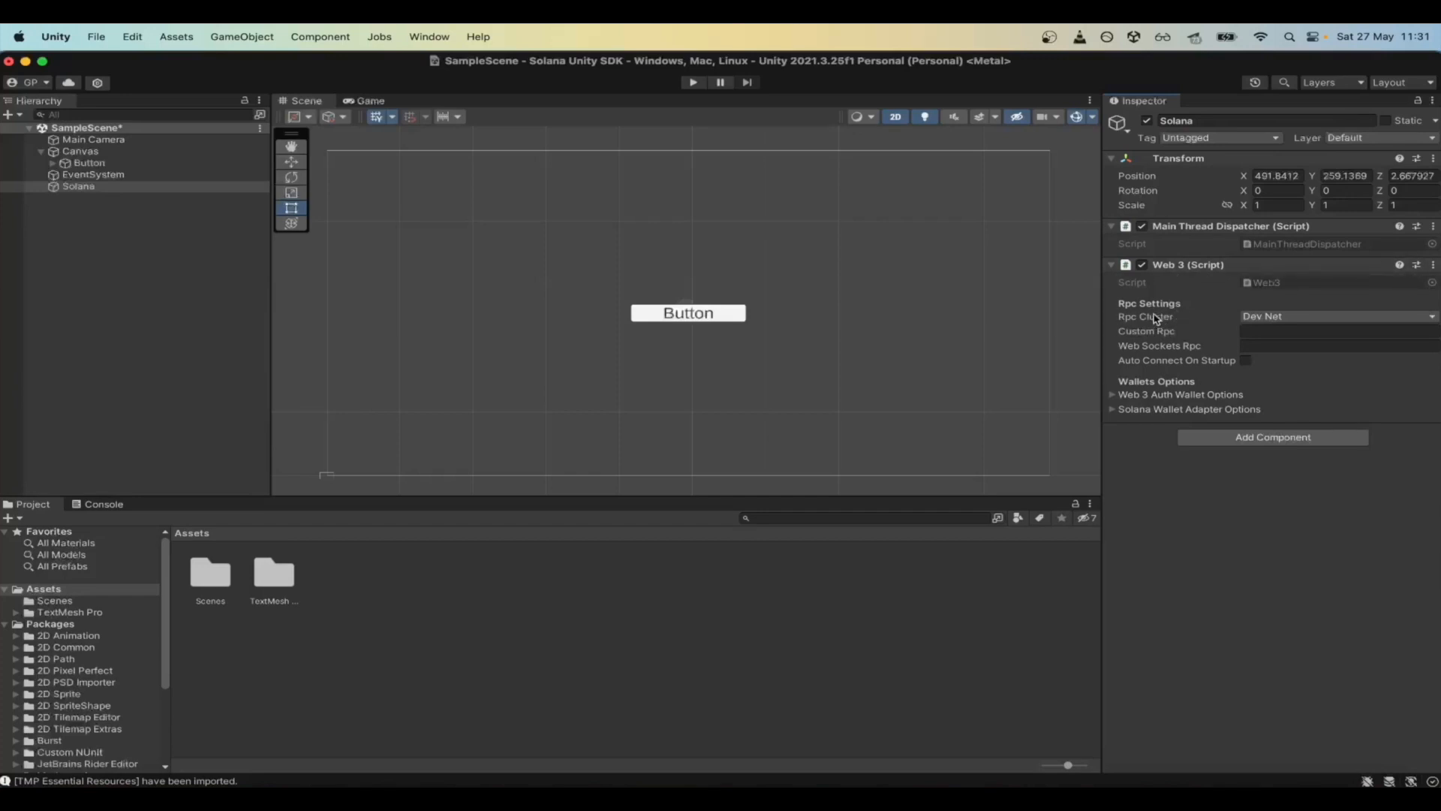
{"action": "mouse_move", "coordinate": [1185, 337]}
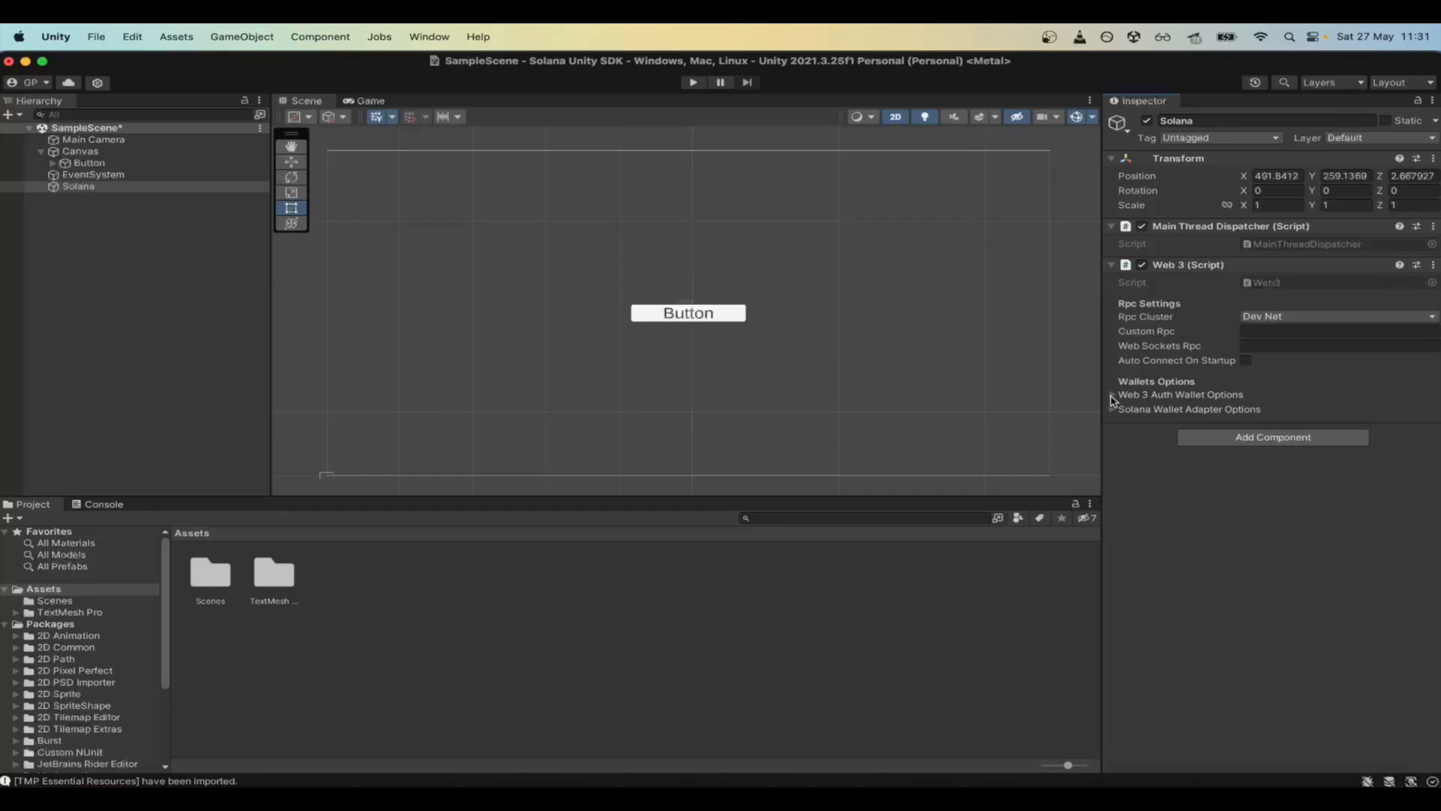
- Expand Web3Auth and Solana Wallet Adapter options and paste a custom RPC address into Custom Rpc
{"action": "left_click", "coordinate": [1113, 395]}
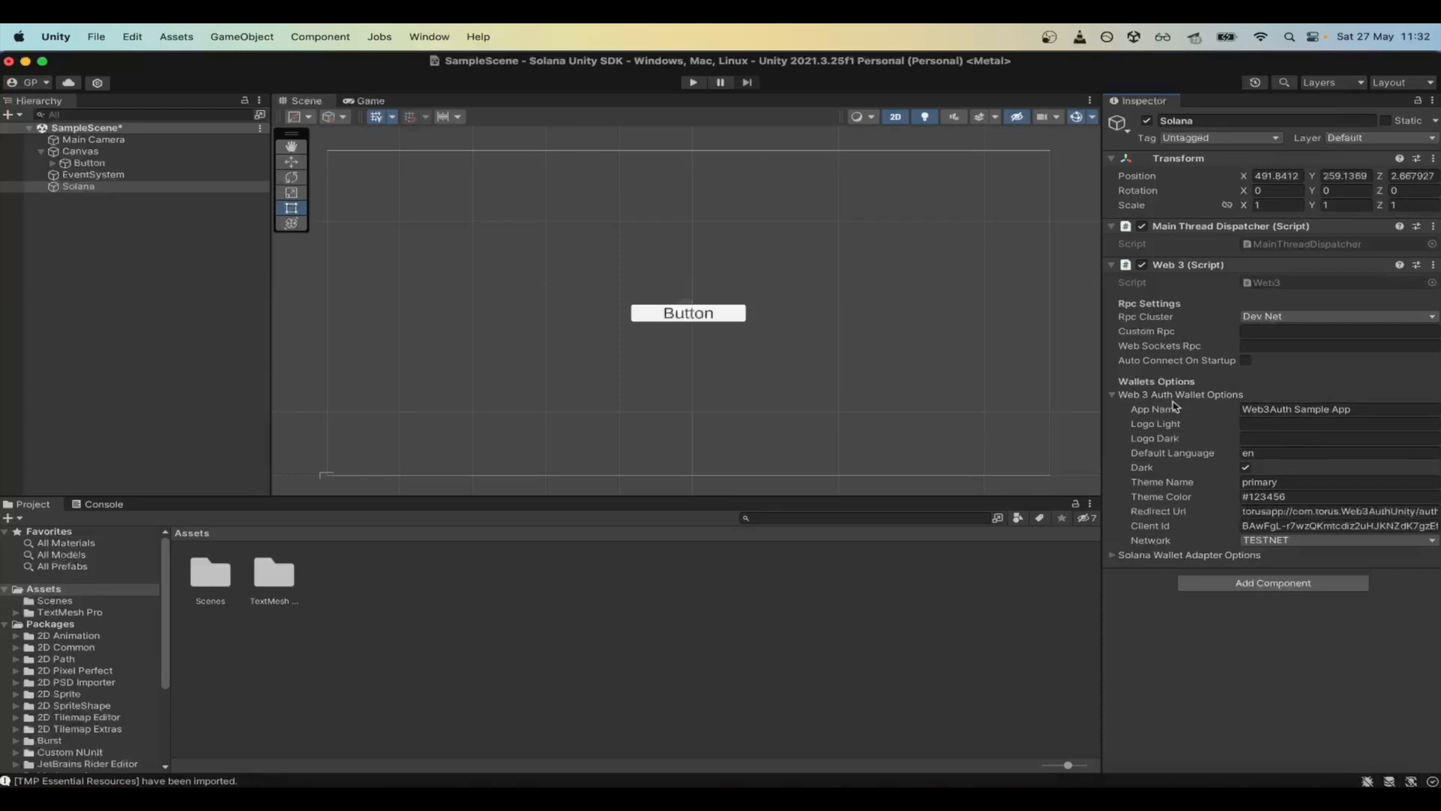
{"action": "left_click", "coordinate": [1117, 554]}
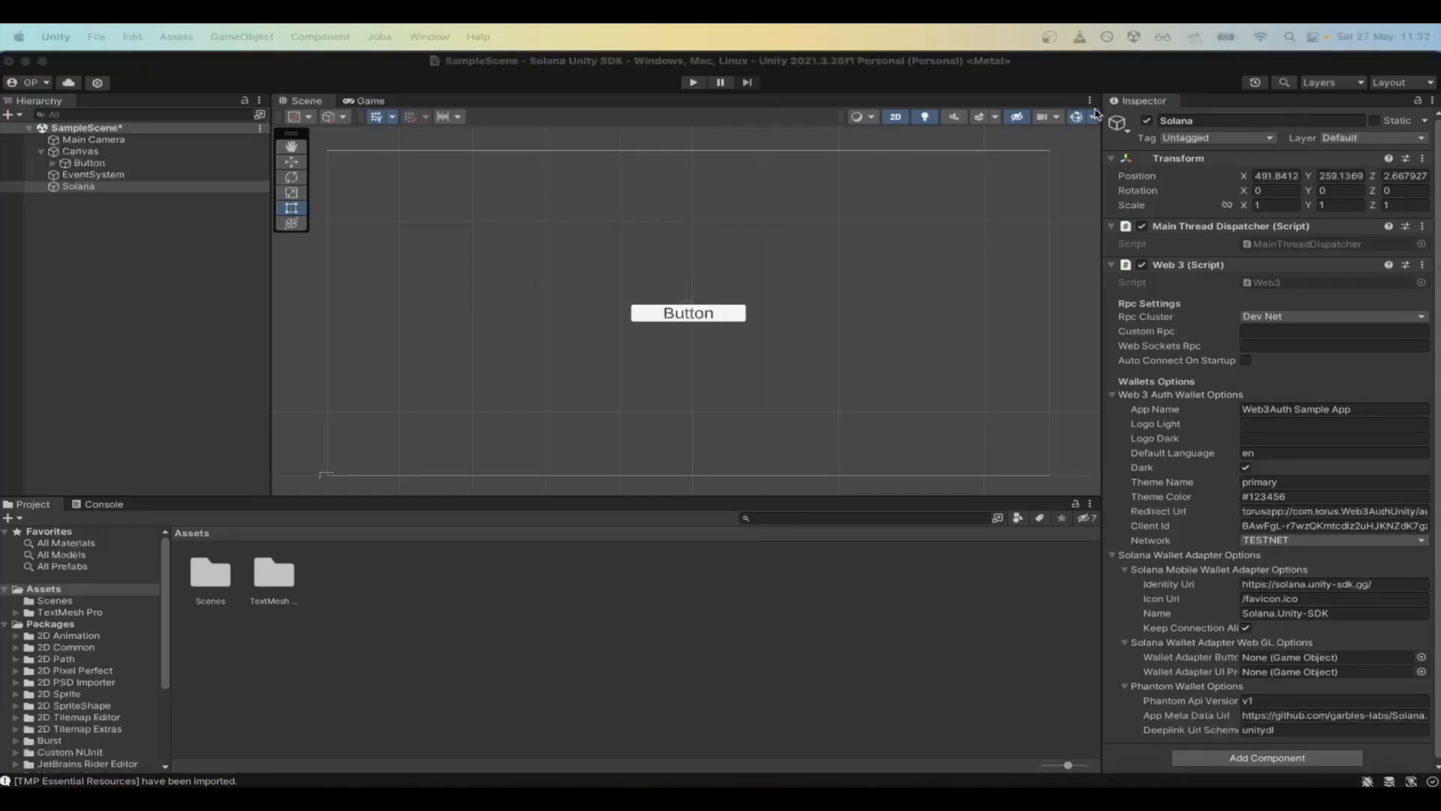
{"action": "left_click", "coordinate": [1333, 330]}
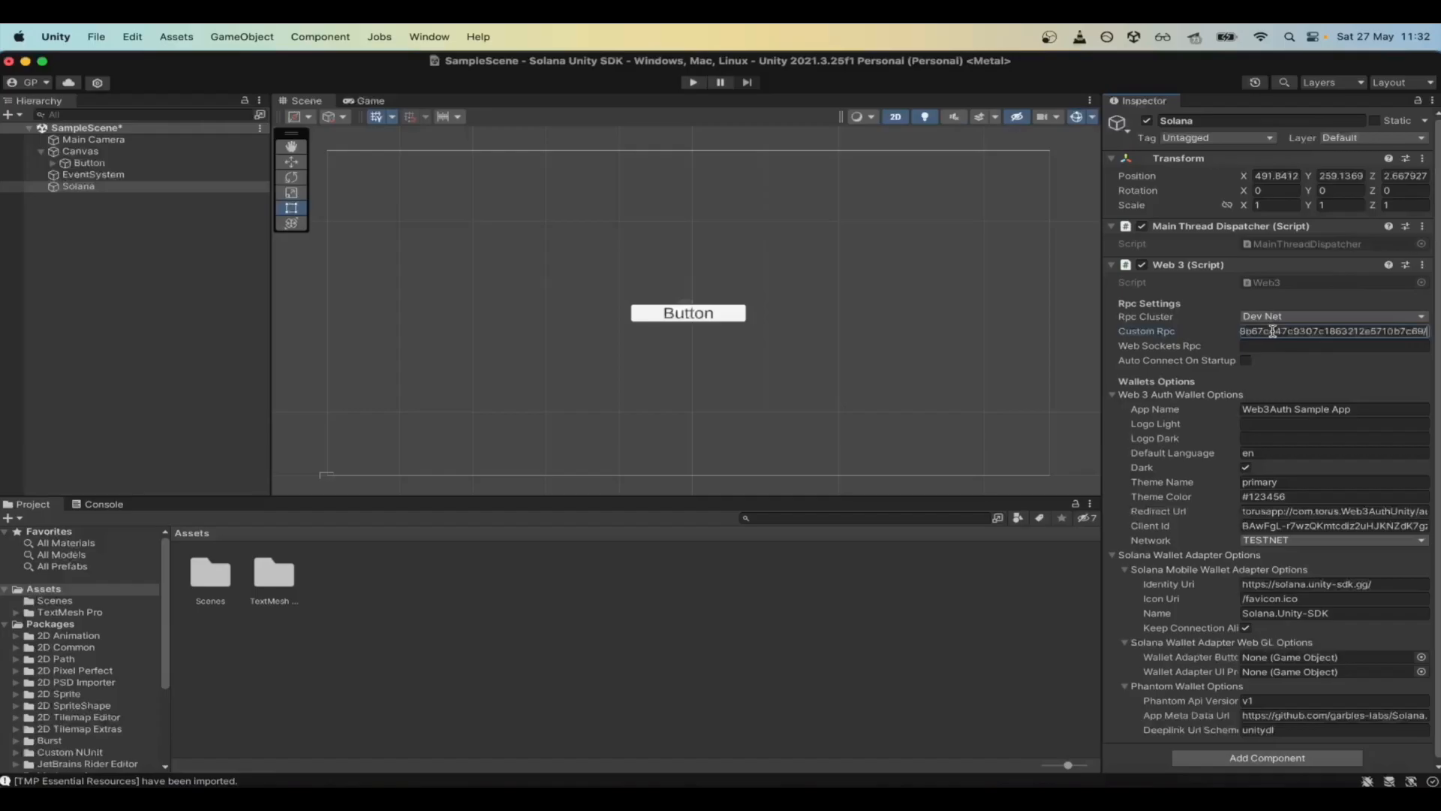
{"action": "left_click", "coordinate": [89, 162]}
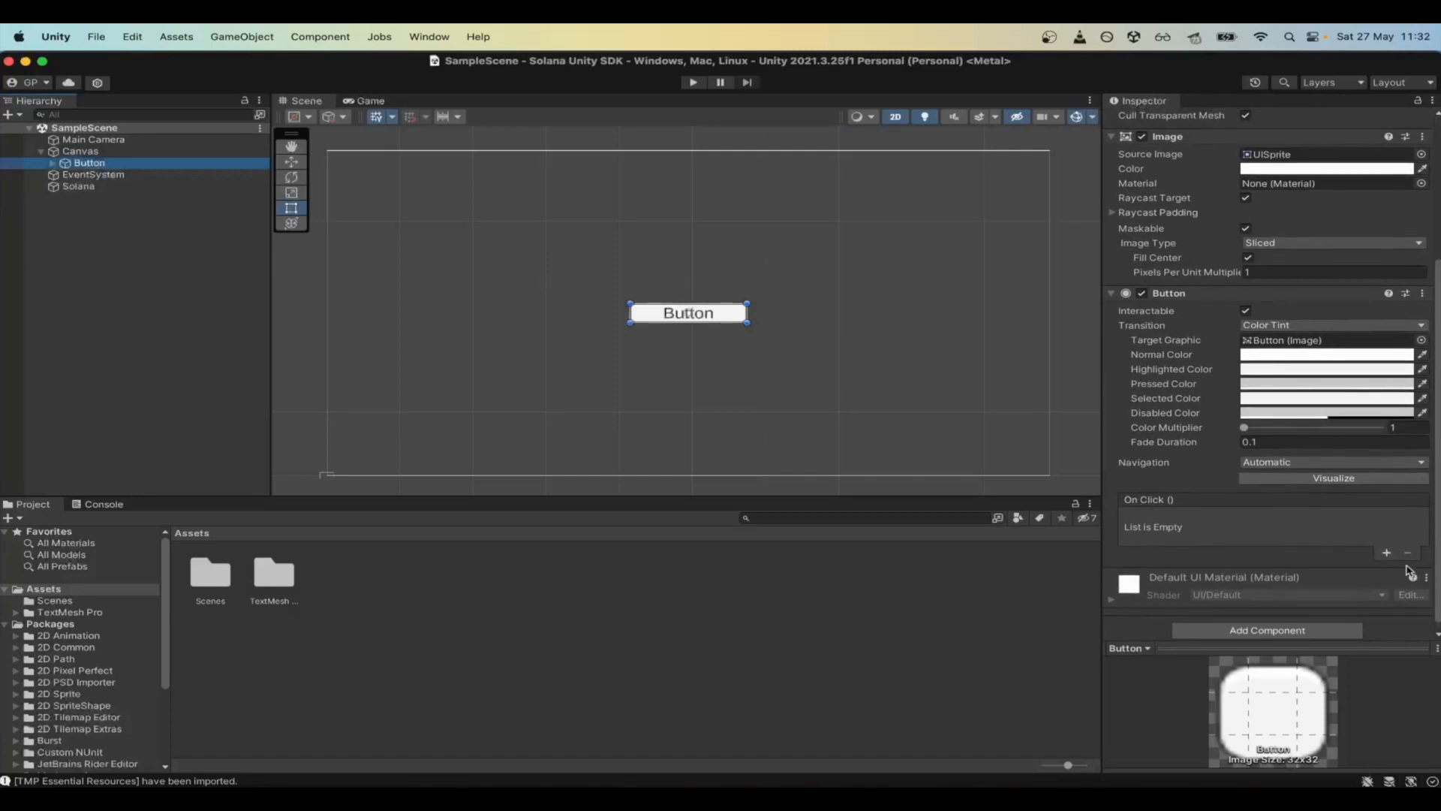
- Add an On Click entry on the Button calling Web3.LoginWithWalletAdapter on Solana
{"action": "left_click", "coordinate": [1386, 553]}
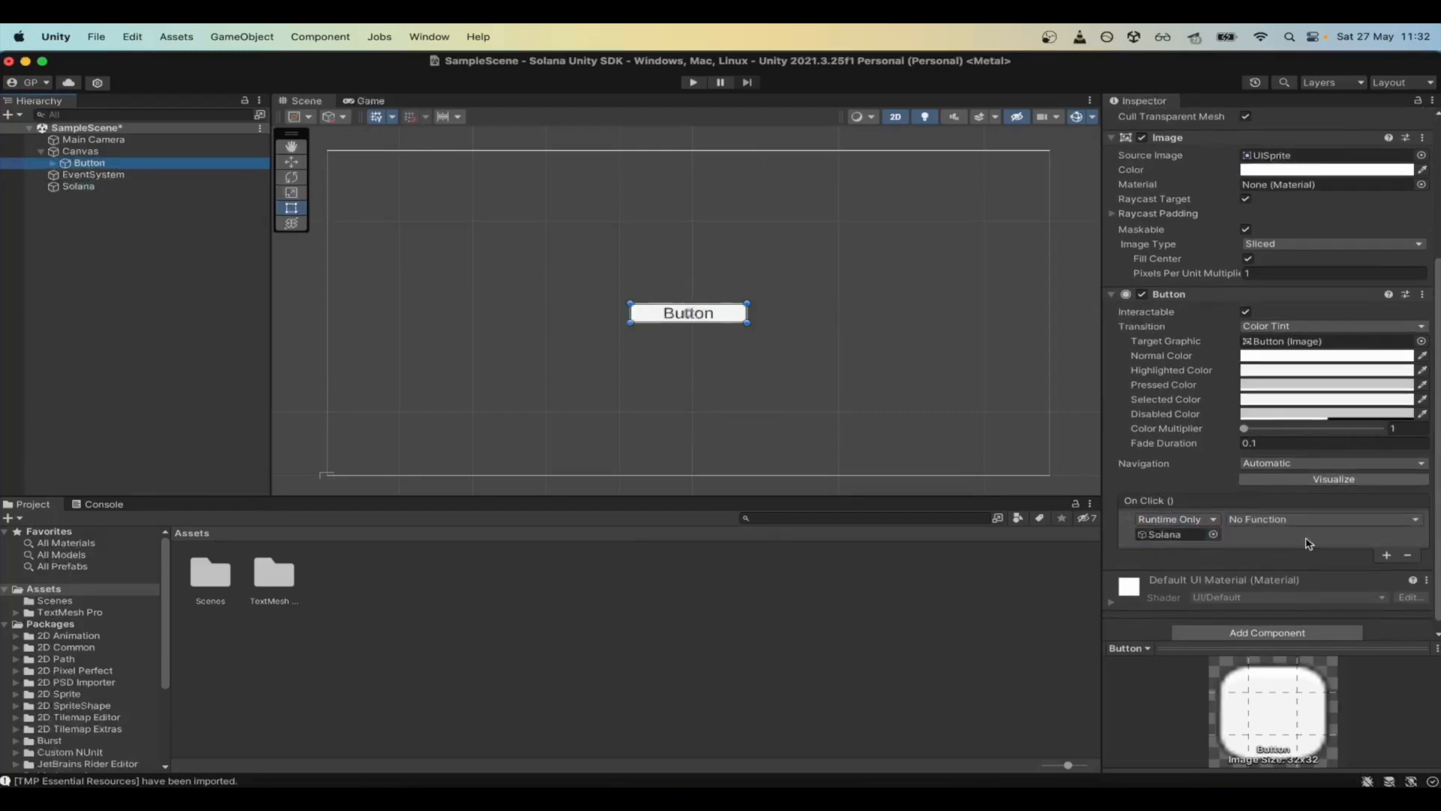
{"action": "left_click", "coordinate": [1321, 518]}
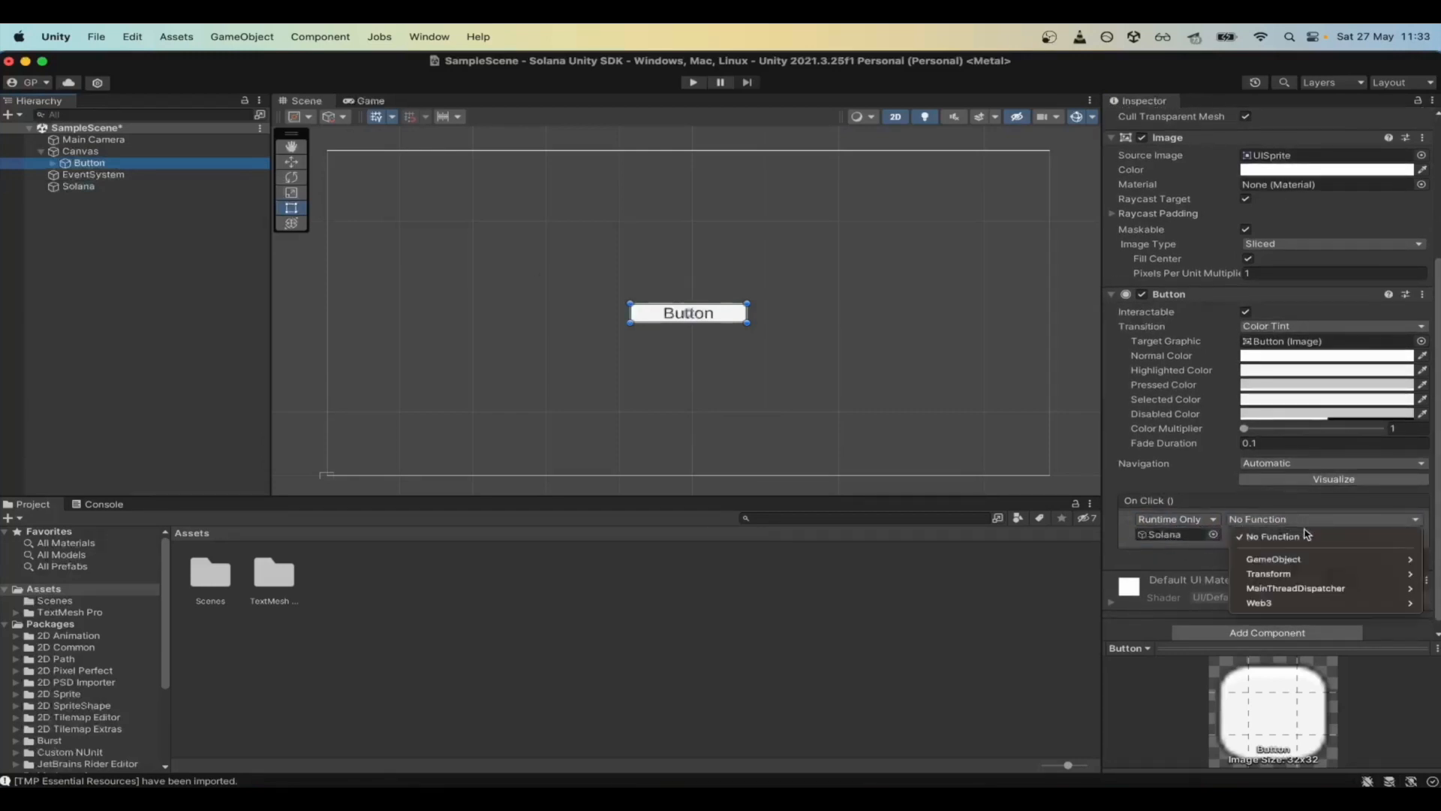
{"action": "left_click", "coordinate": [1259, 602]}
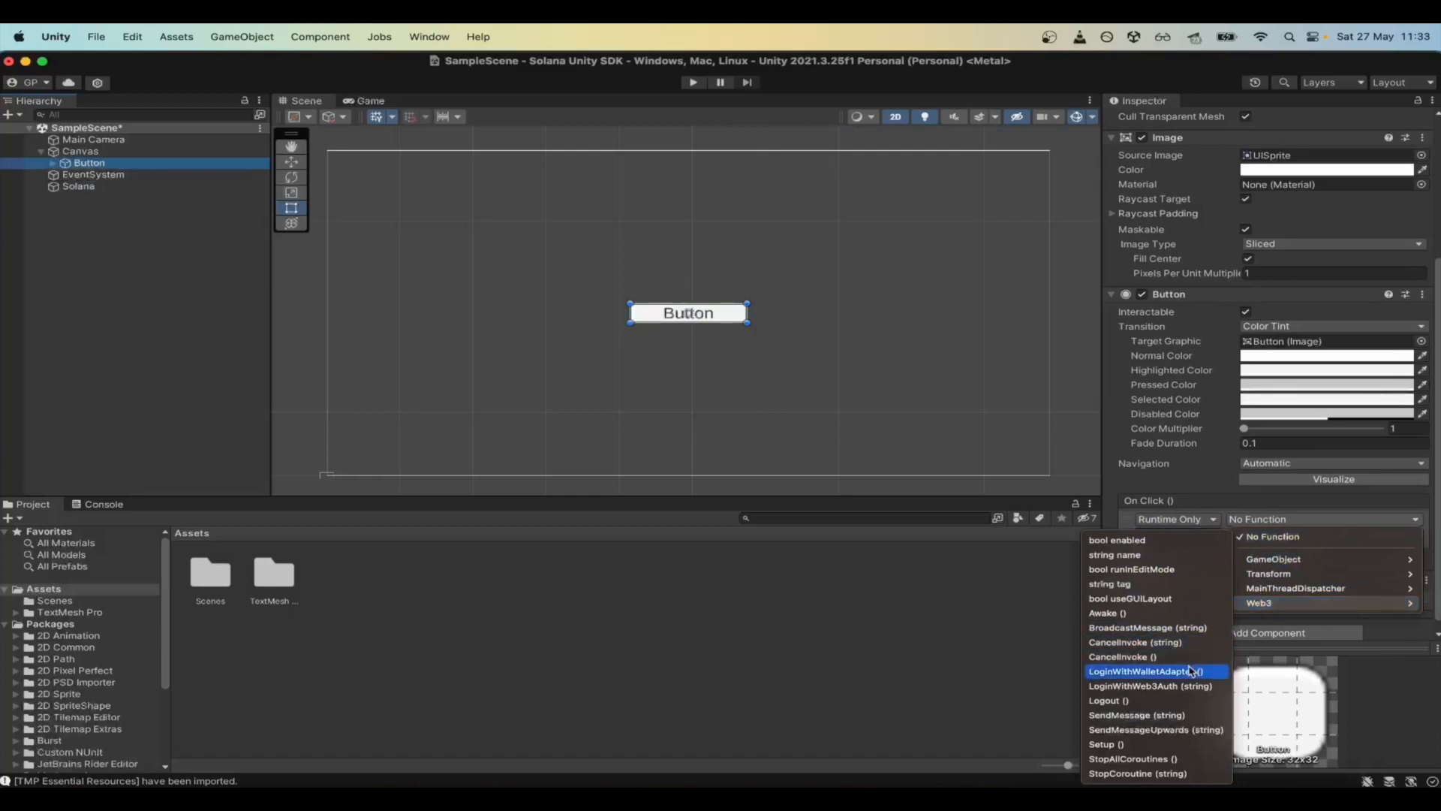
{"action": "left_click", "coordinate": [1156, 671]}
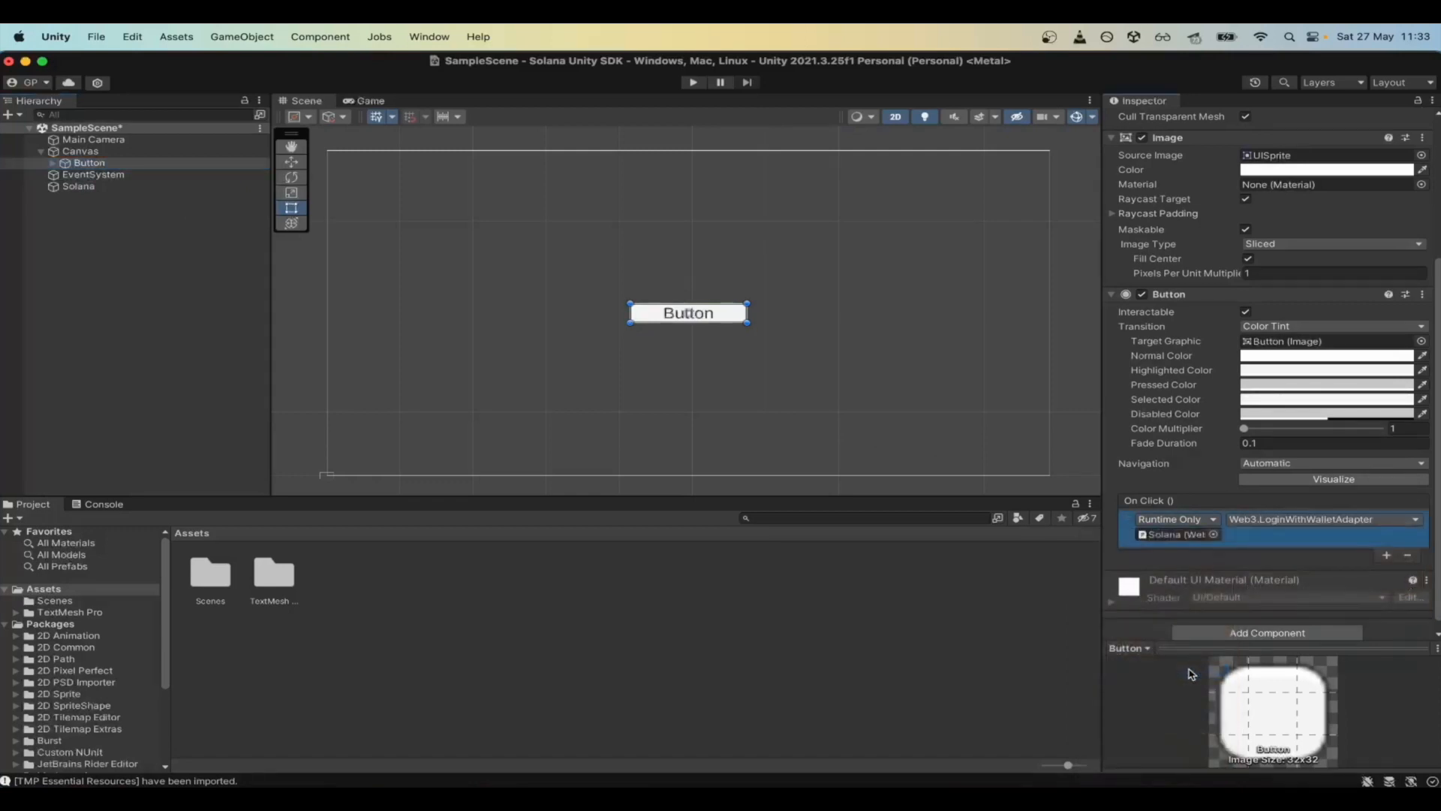
{"action": "mouse_move", "coordinate": [167, 80]}
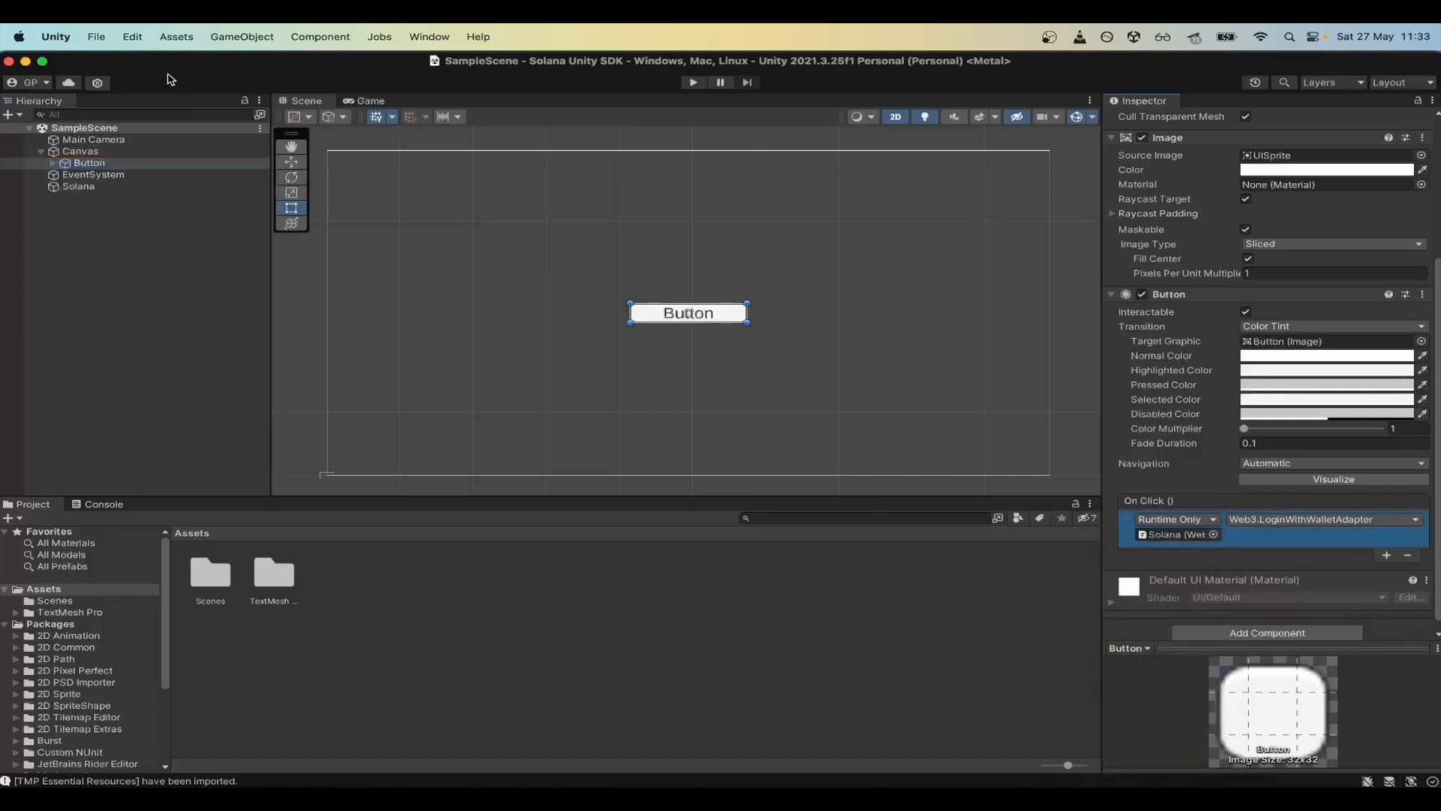
{"action": "mouse_move", "coordinate": [100, 43]}
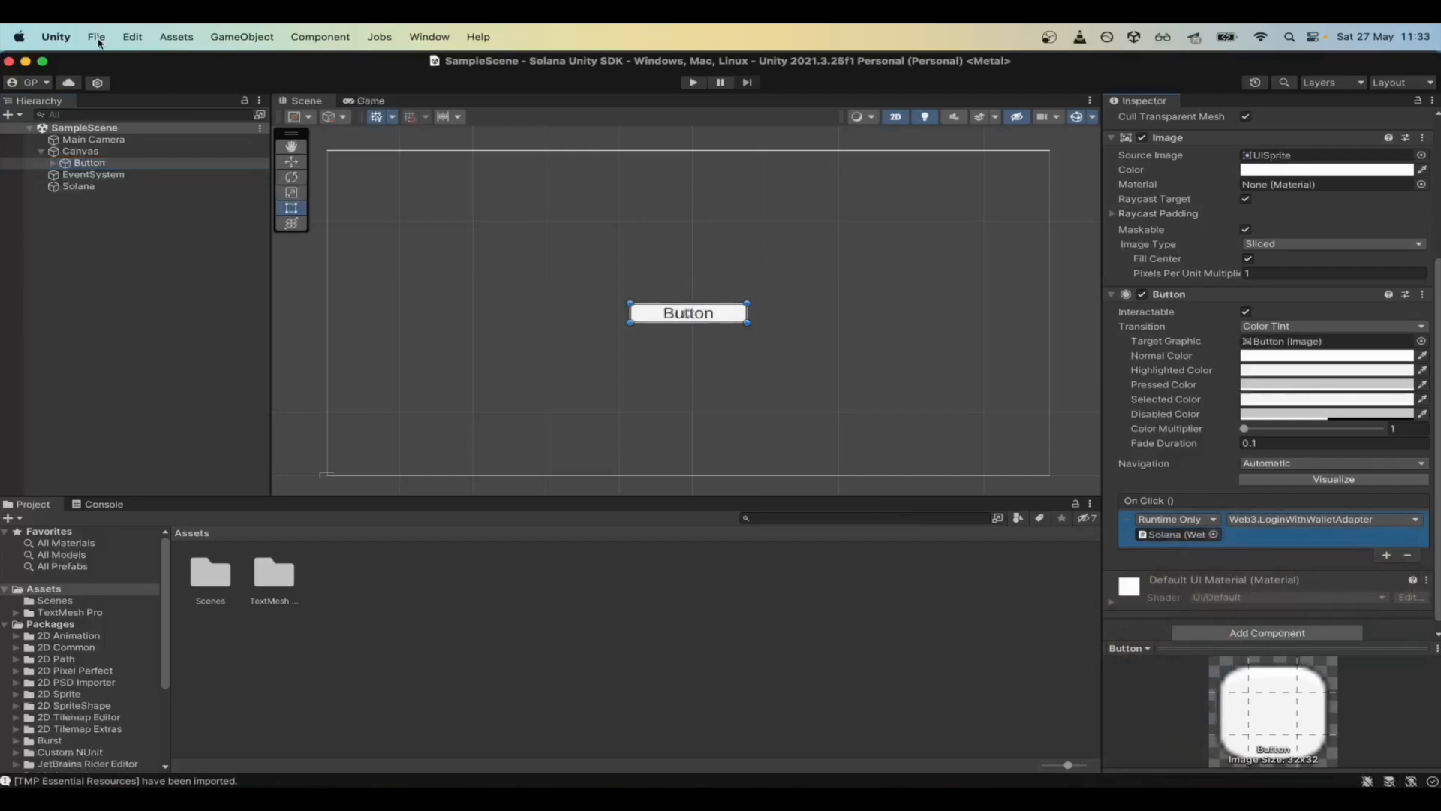
- Switch Build Settings to WebGL and build-and-run the project saved as Demo
{"action": "left_click", "coordinate": [96, 36]}
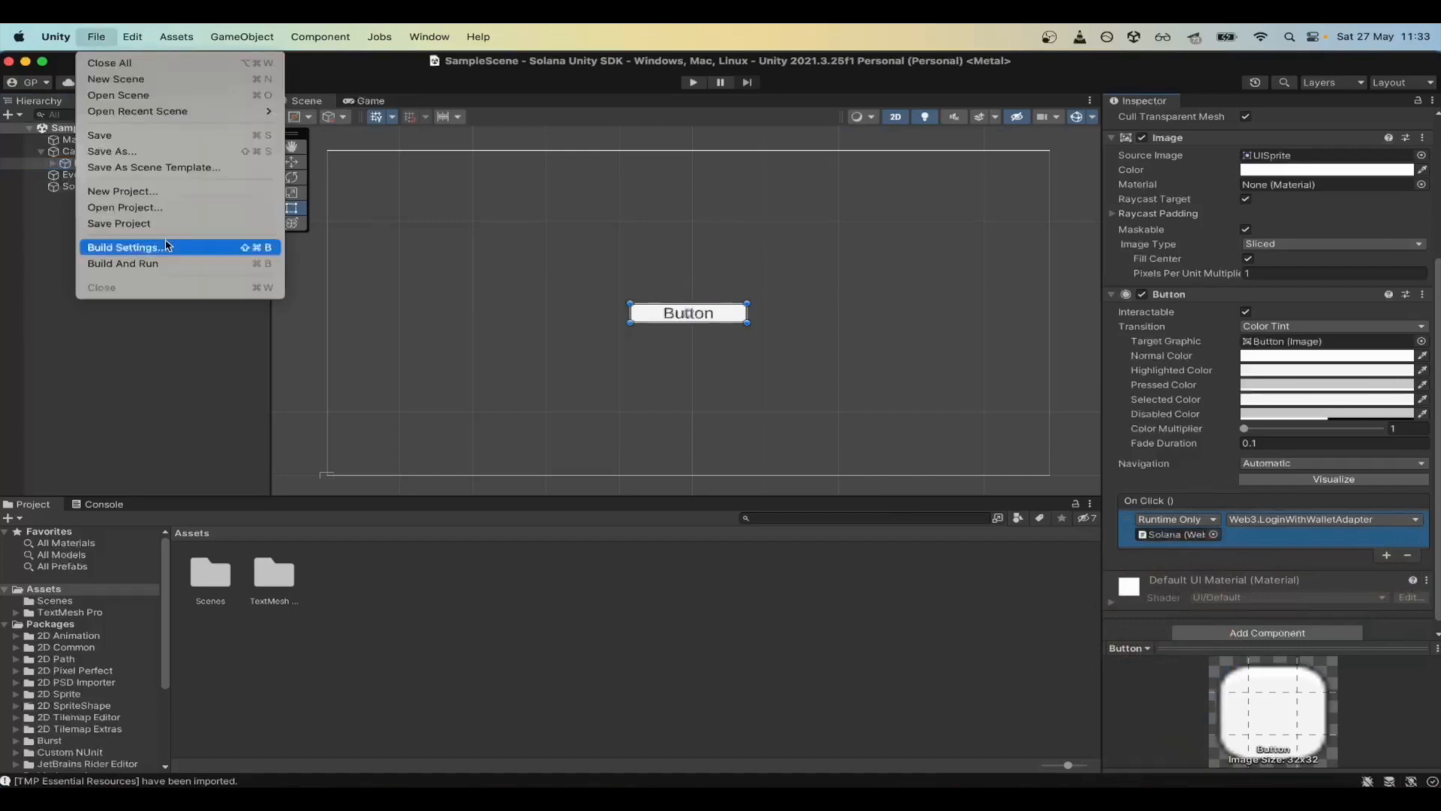
{"action": "left_click", "coordinate": [129, 246]}
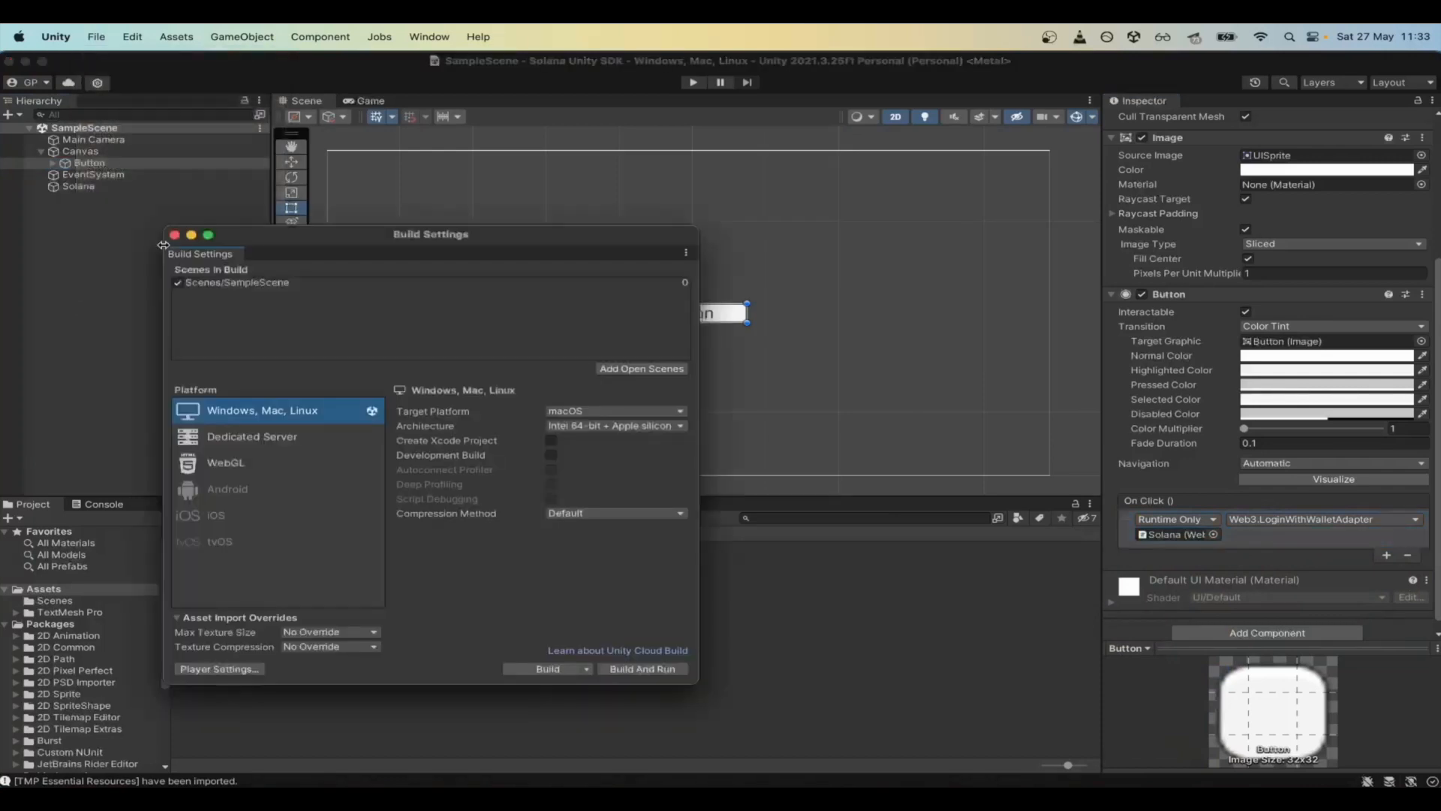
{"action": "left_click", "coordinate": [225, 461]}
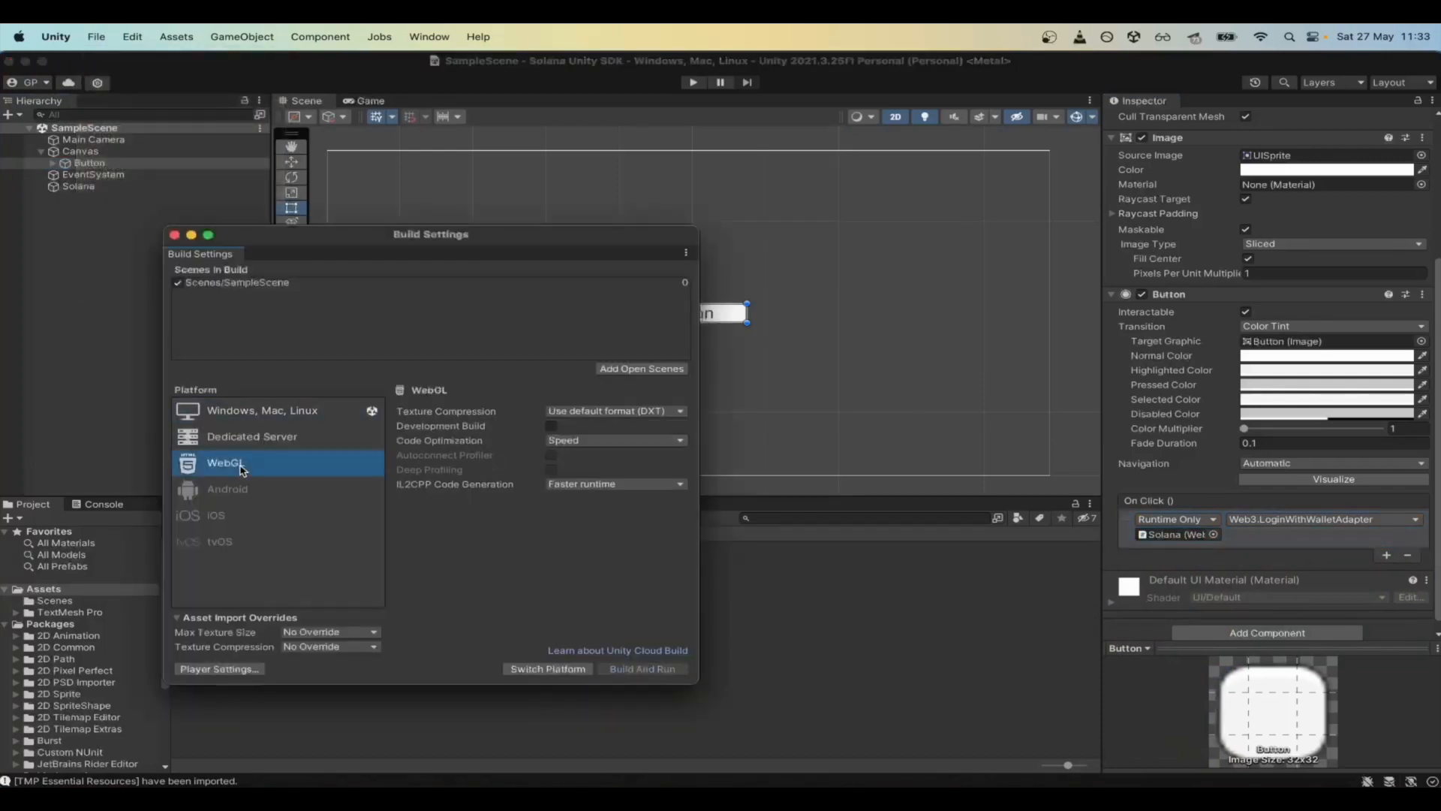
{"action": "left_click", "coordinate": [641, 668]}
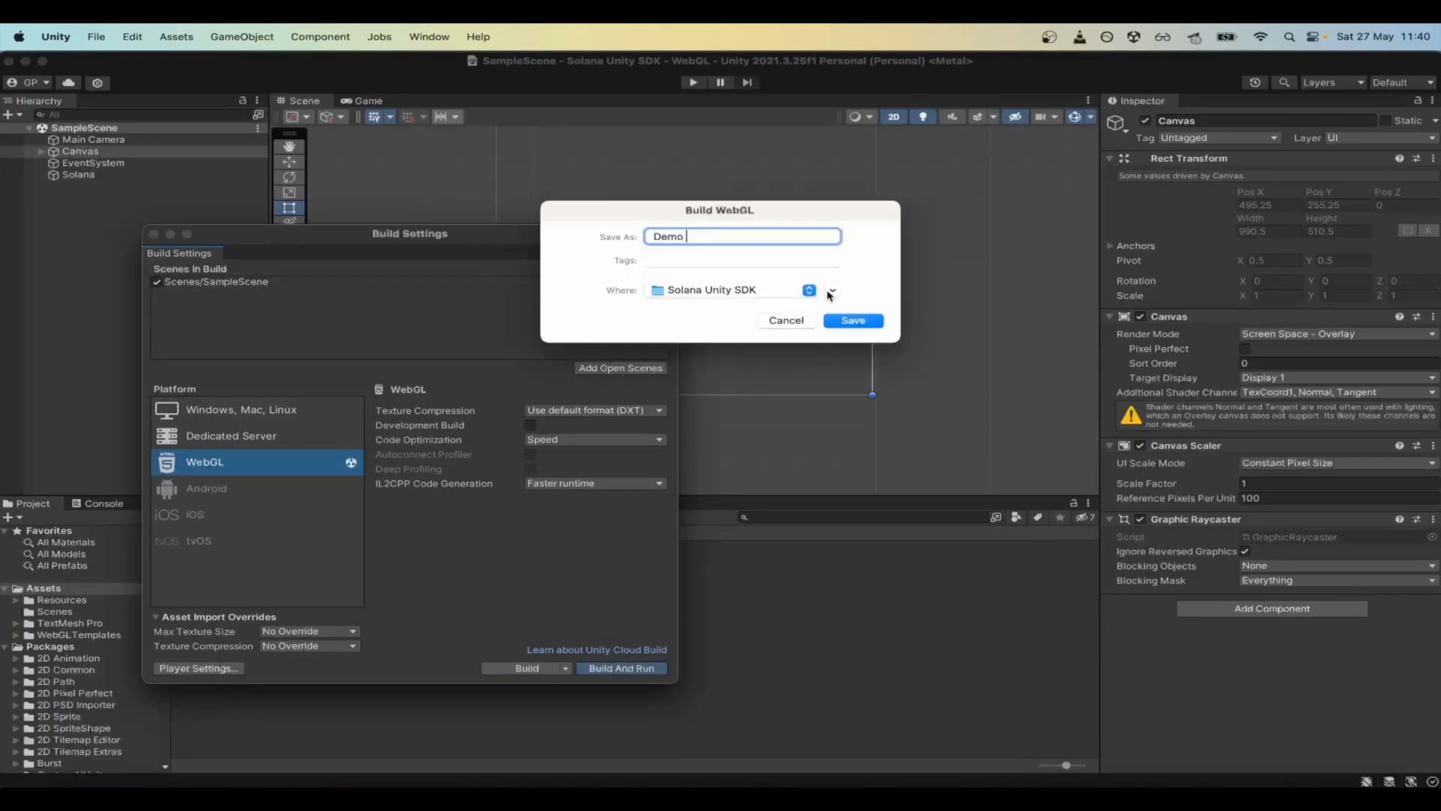
{"action": "left_click", "coordinate": [853, 320]}
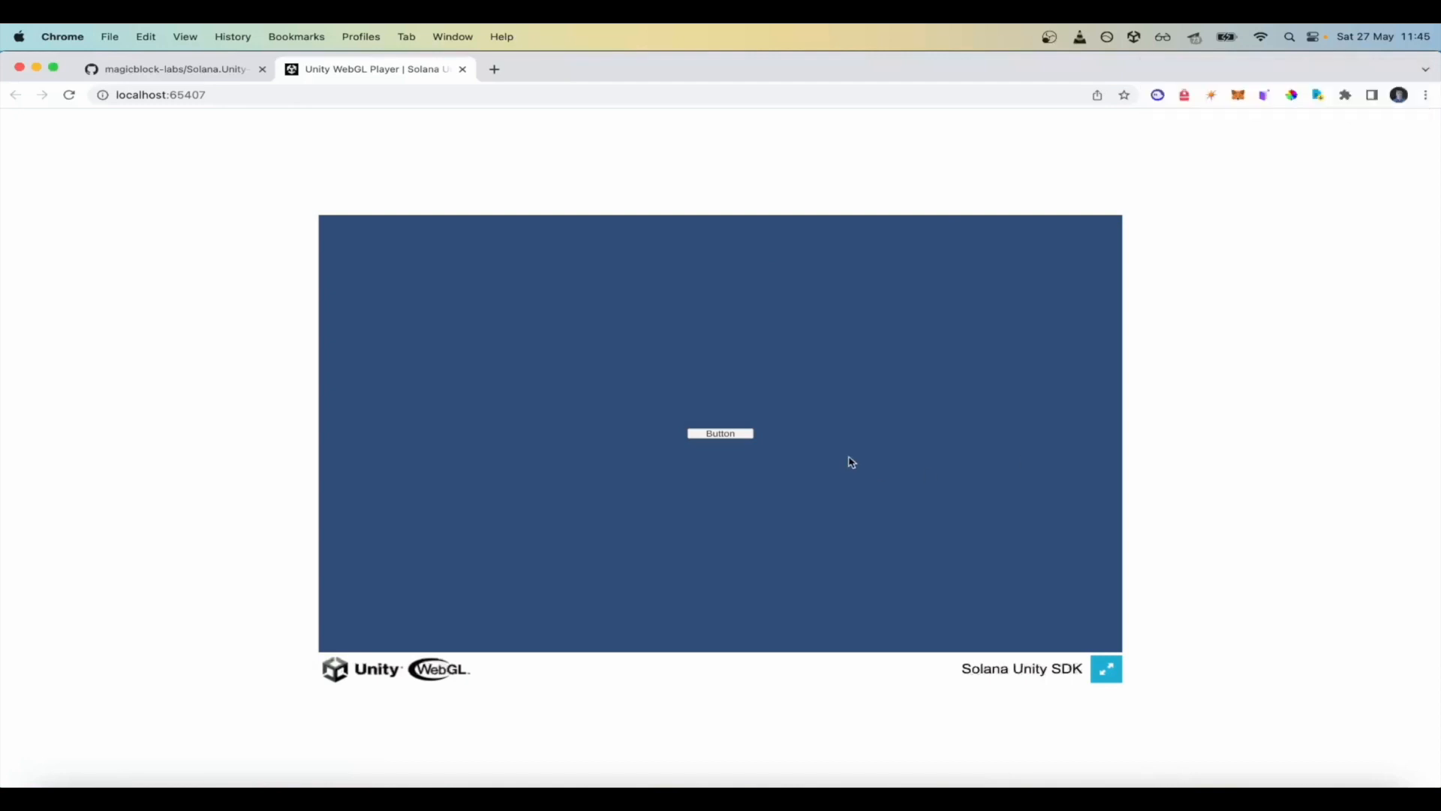
- Click the game's Button to open the Solana wallet picker listing Solflare, Backpack and Phantom
{"action": "left_click", "coordinate": [721, 433]}
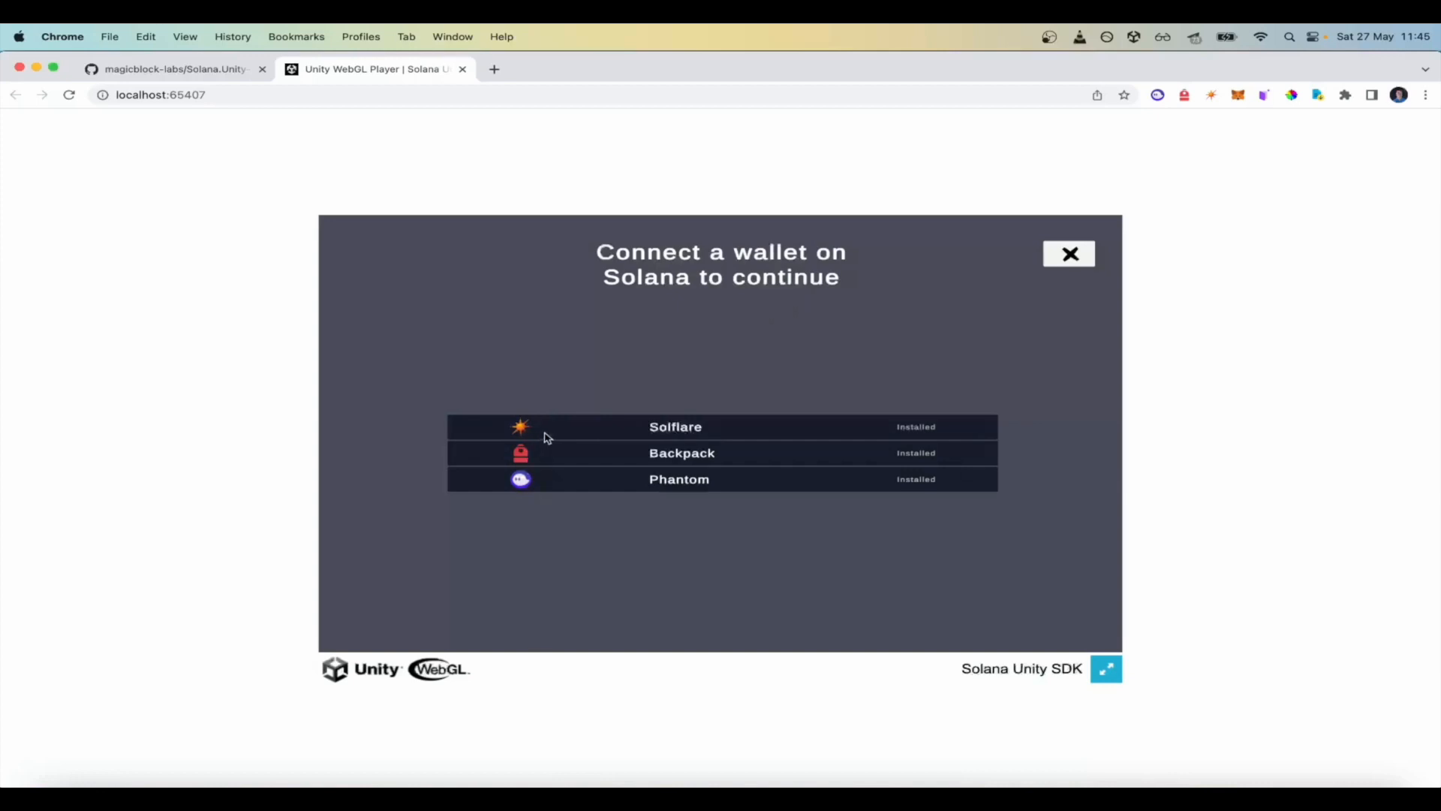
{"action": "mouse_move", "coordinate": [529, 460]}
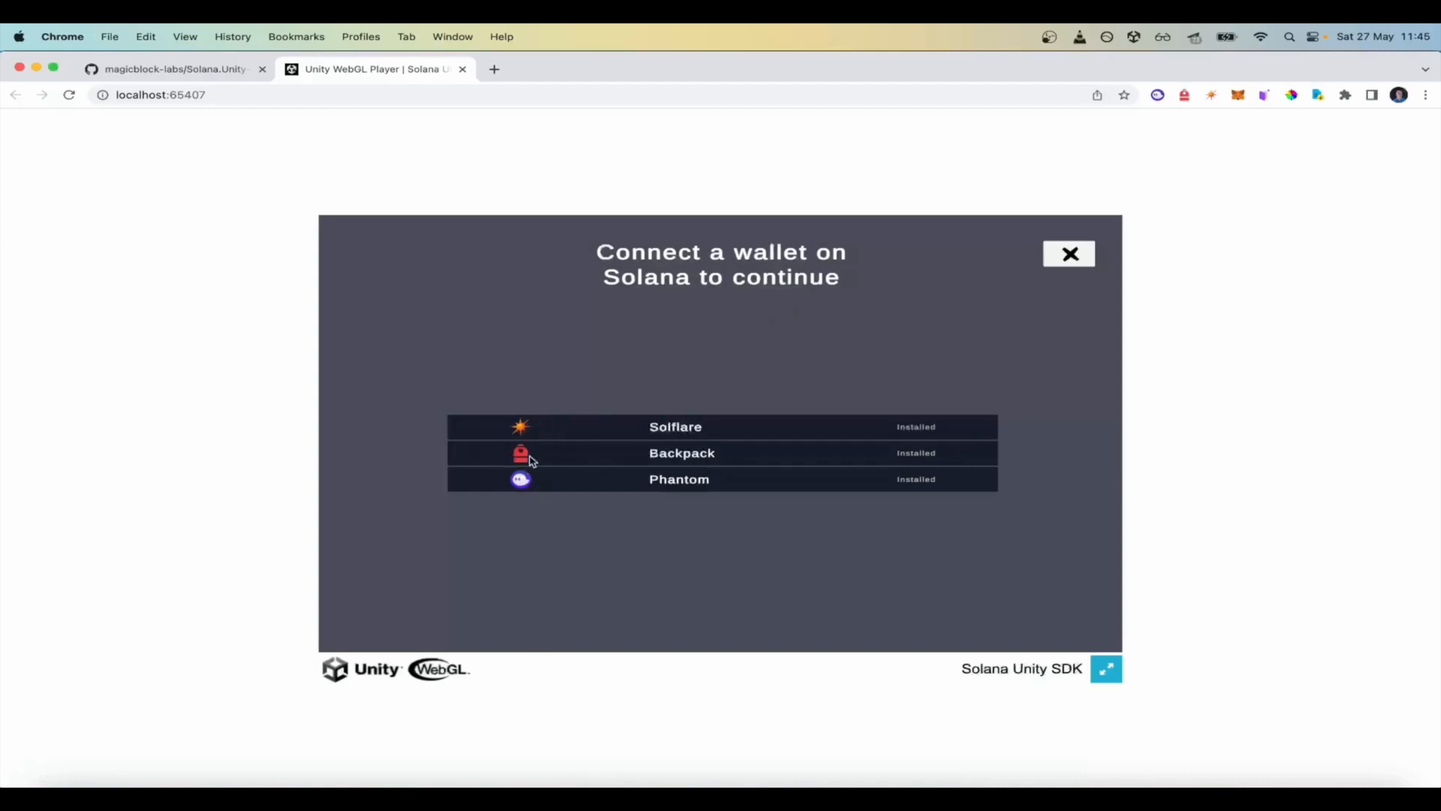